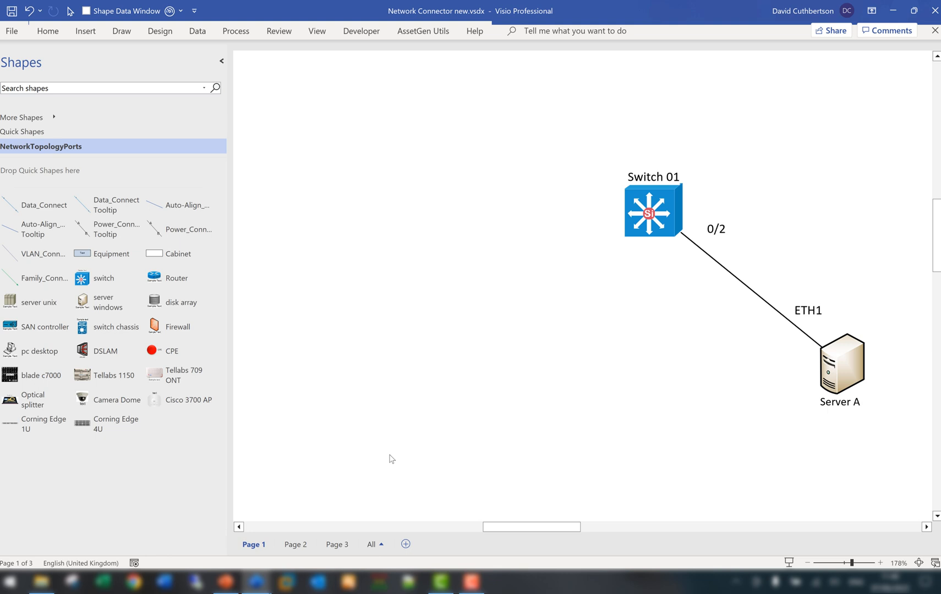
pyautogui.moveTo(462, 426)
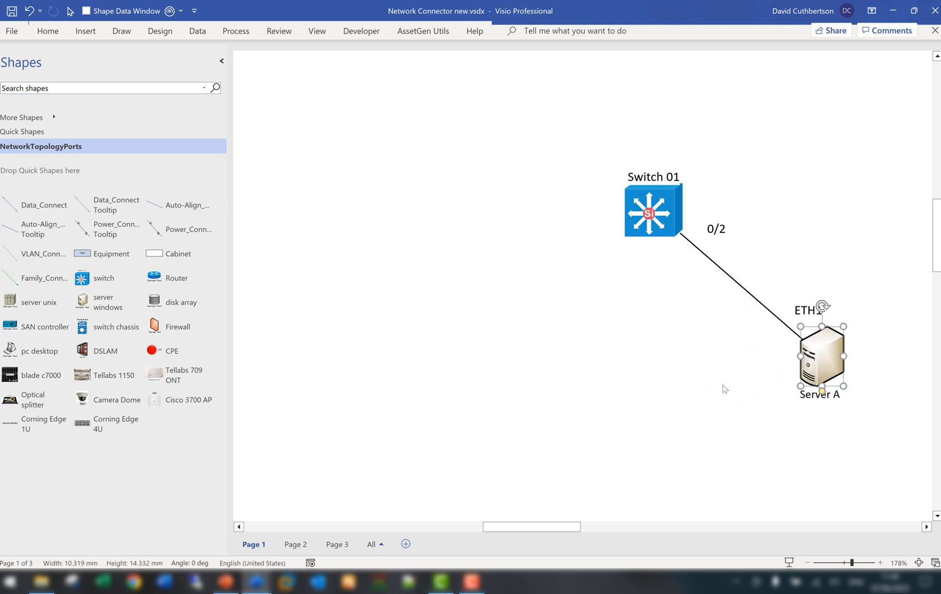
pyautogui.moveTo(730, 245)
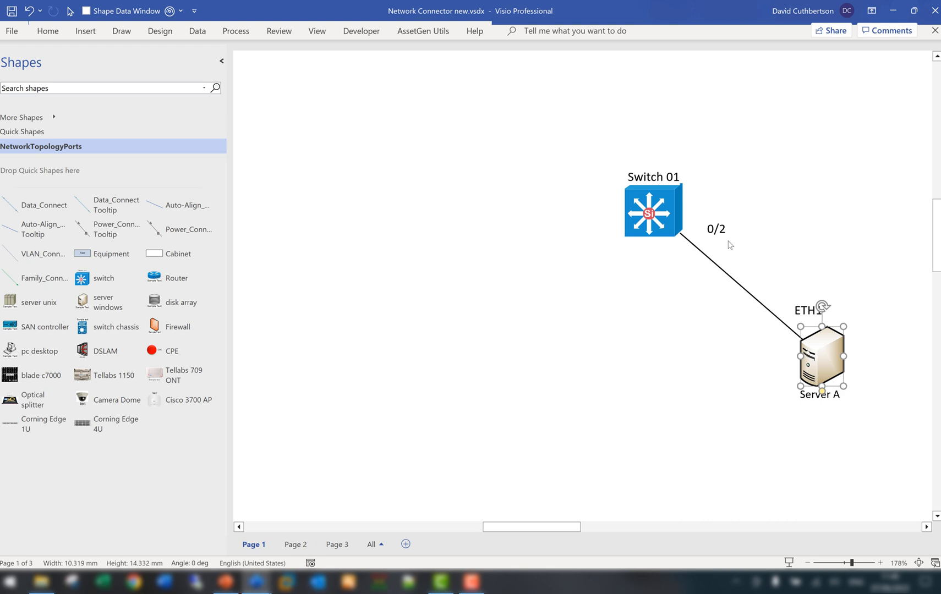
pyautogui.moveTo(645, 411)
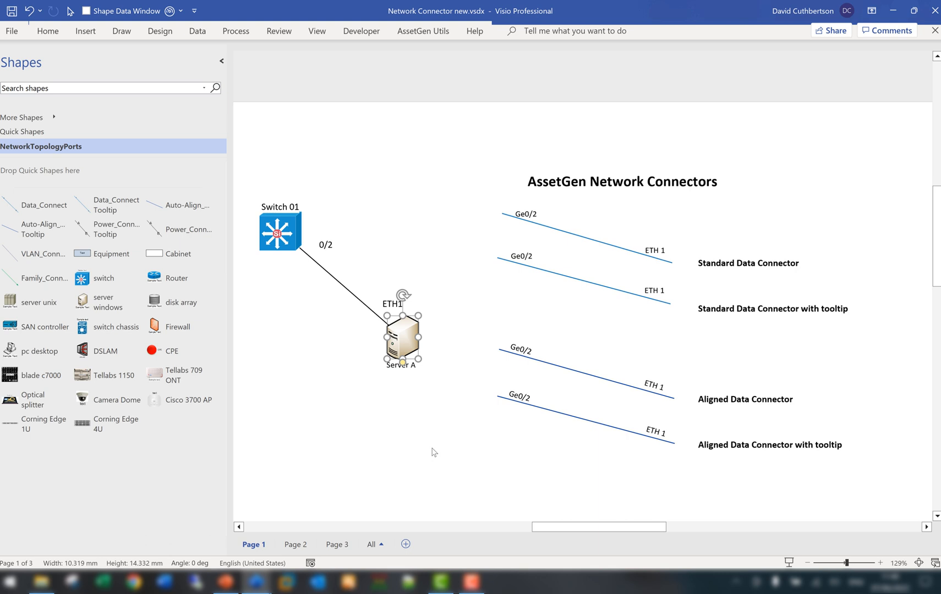
pyautogui.moveTo(473, 312)
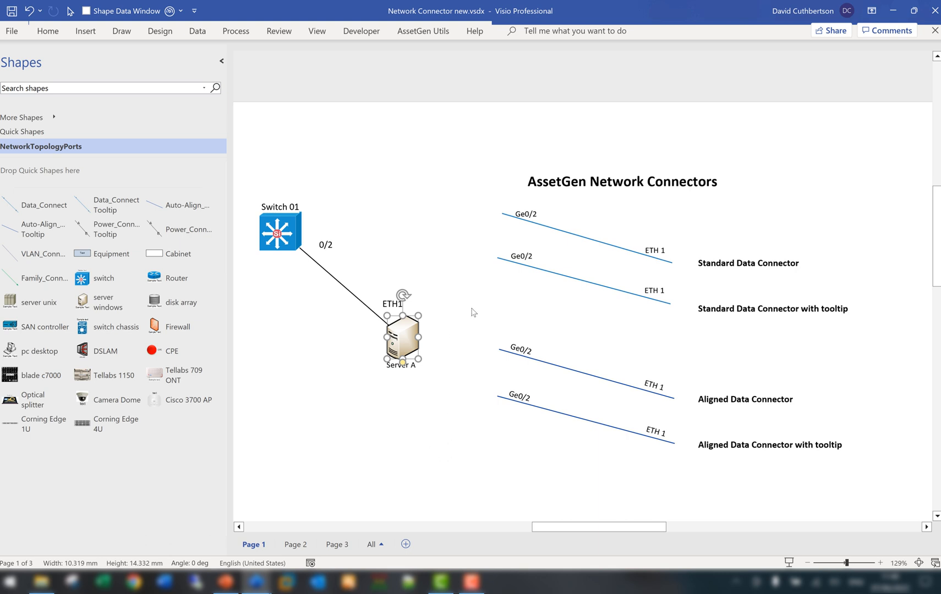
pyautogui.moveTo(451, 396)
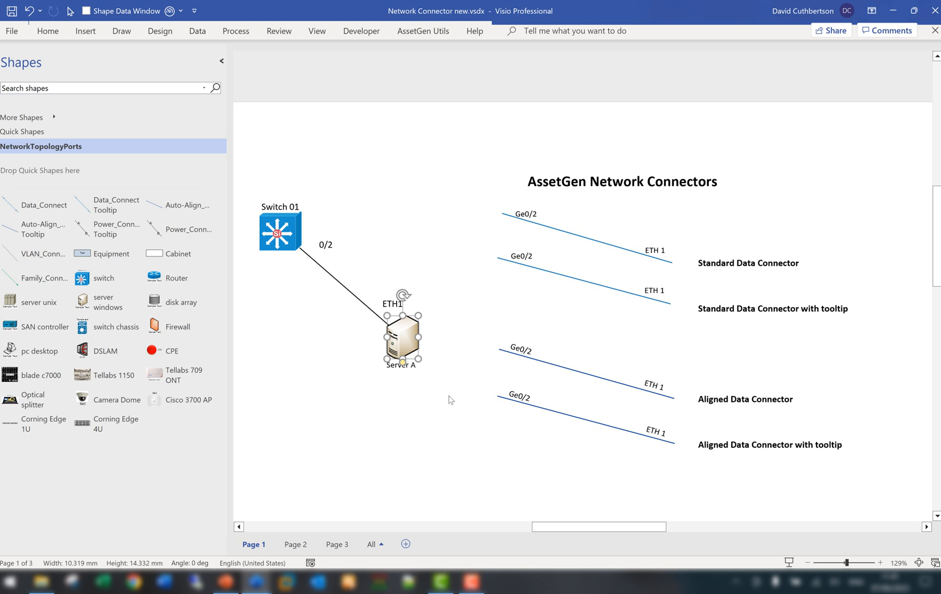
pyautogui.moveTo(352, 292)
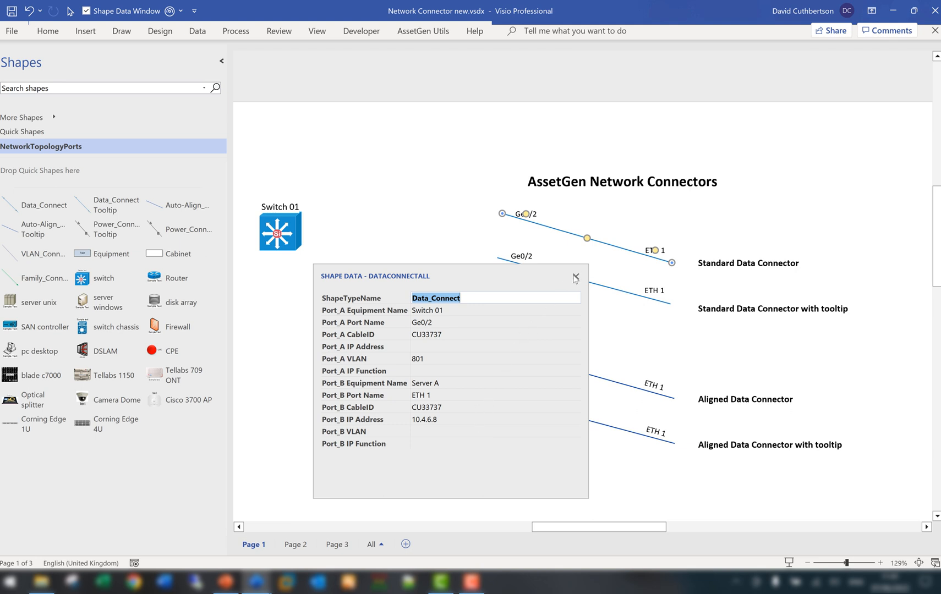
pyautogui.moveTo(551, 233)
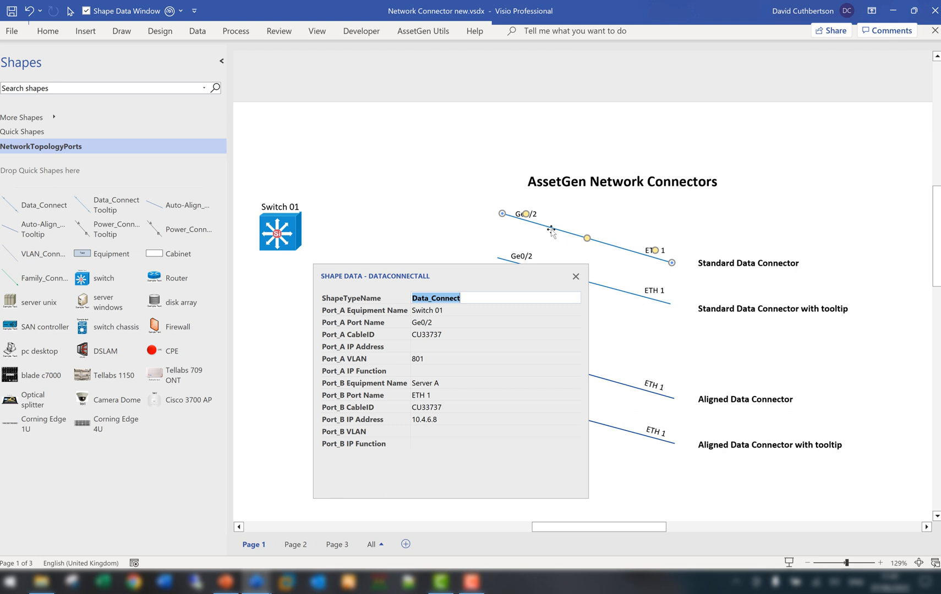
pyautogui.moveTo(451, 369)
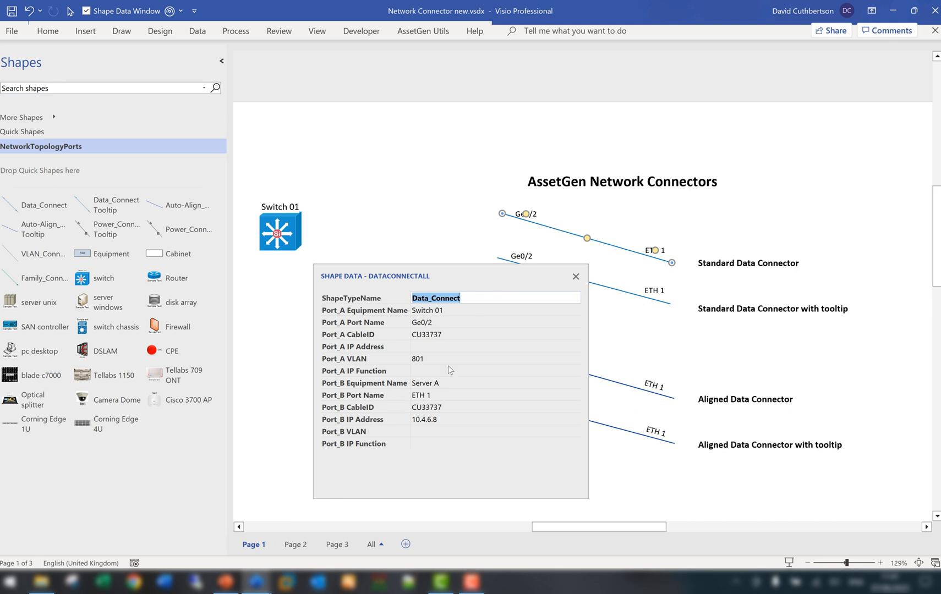
pyautogui.moveTo(400, 461)
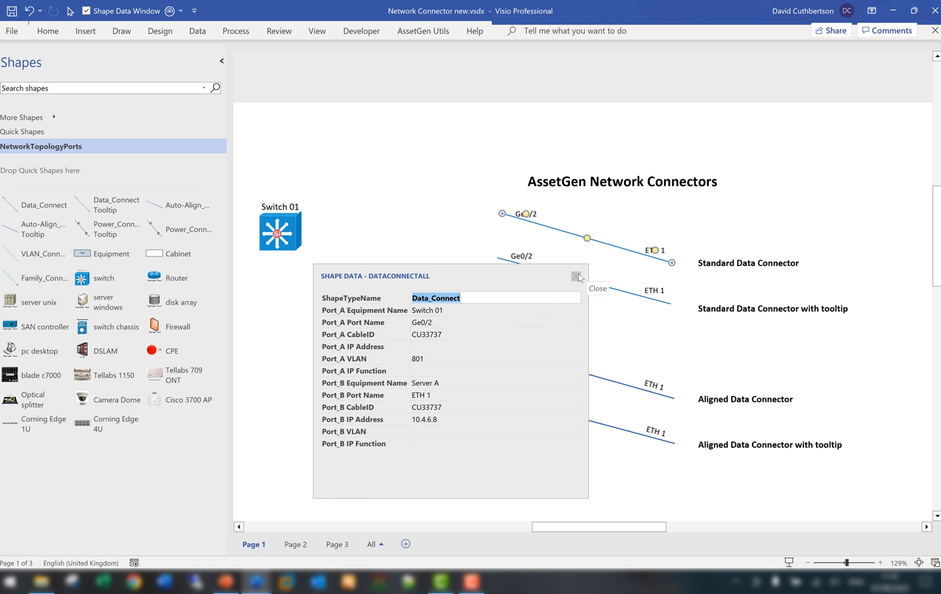
# Step: Close the DATACONNECTALL Shape Data window after checking the Switch 01 and Server A port details
pyautogui.click(576, 277)
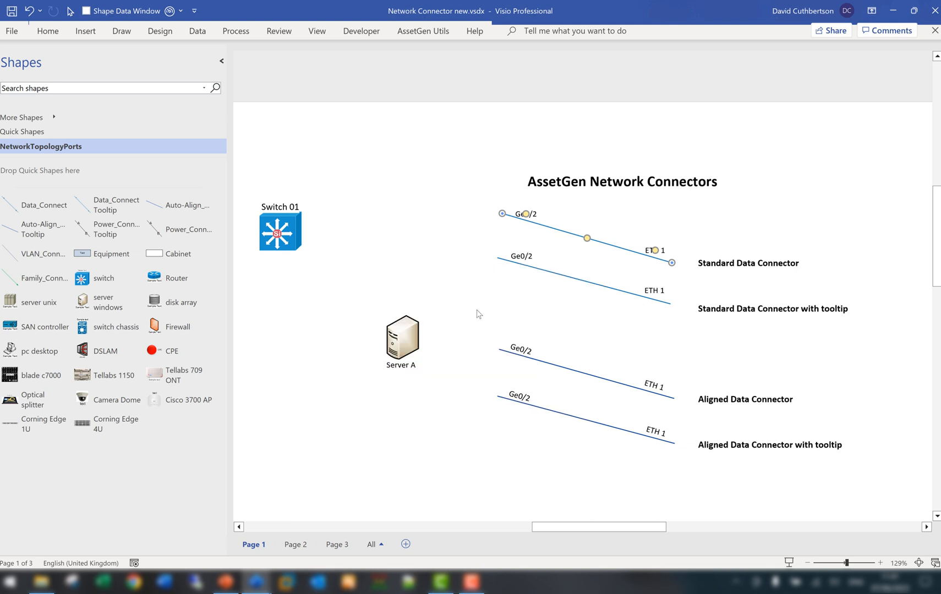
pyautogui.moveTo(457, 235)
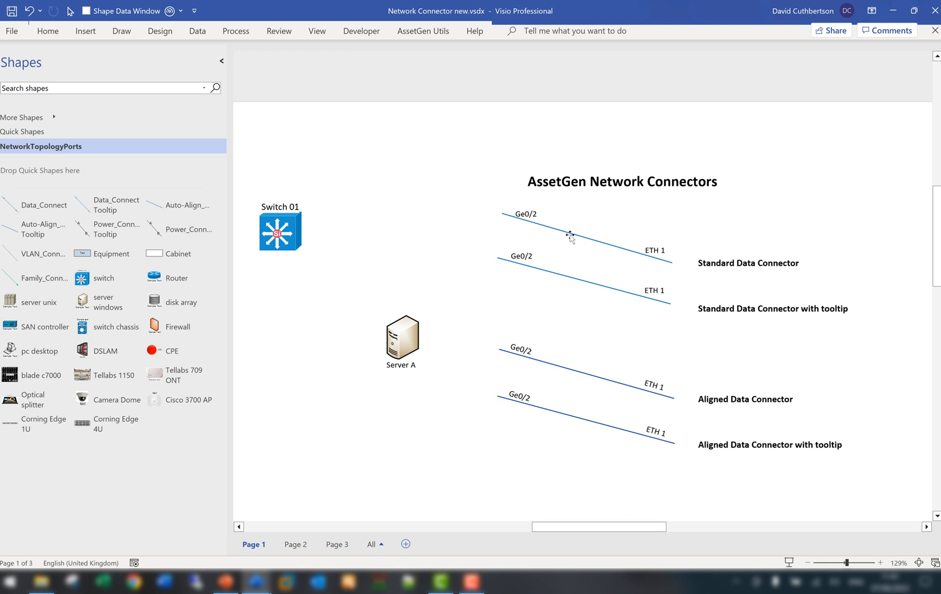
# Step: Place the standard data connector from Switch 01 to Server A, showing Ge0/2 and ETH 1 labels
pyautogui.click(570, 233)
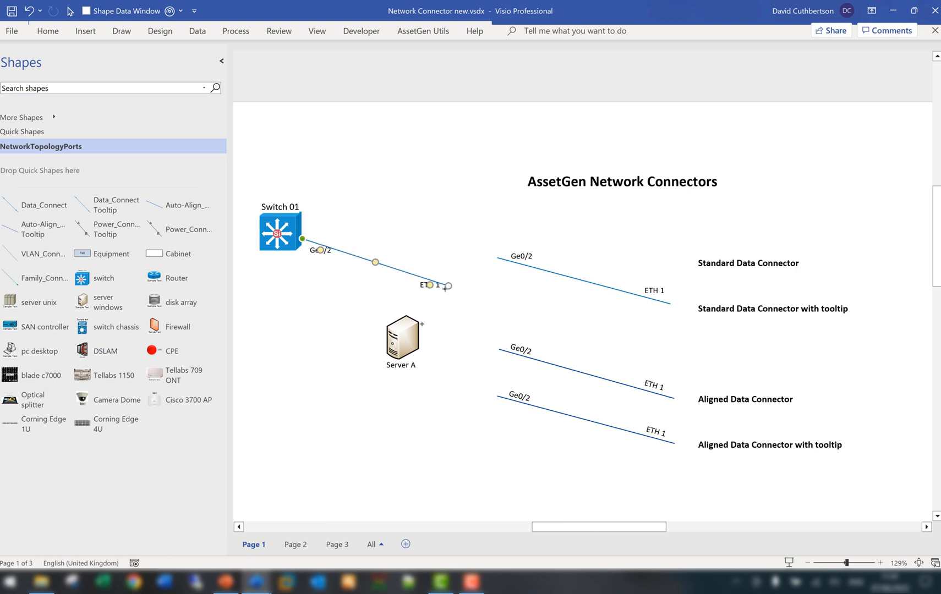
pyautogui.moveTo(438, 285); pyautogui.dragTo(383, 332)
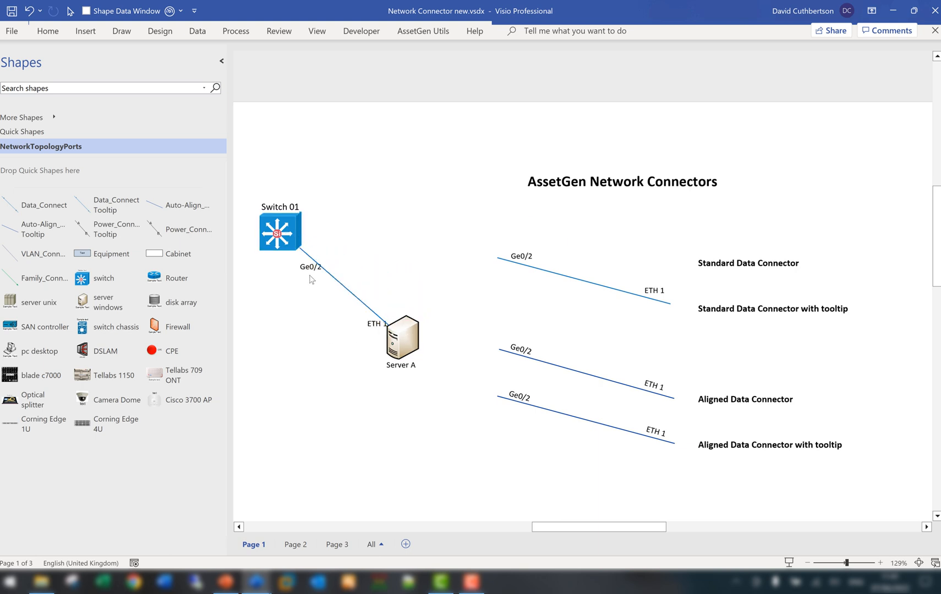
pyautogui.click(324, 276)
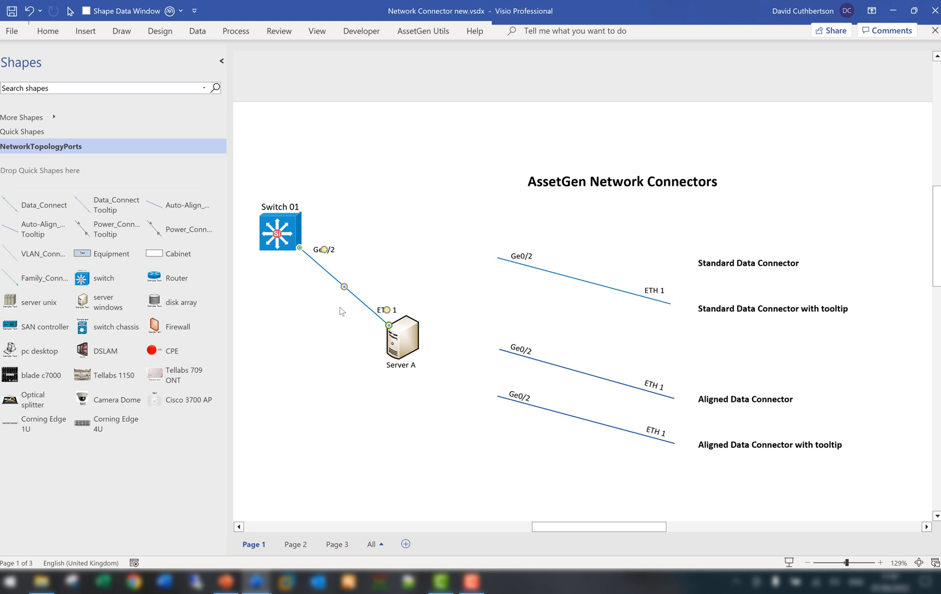
pyautogui.click(337, 308)
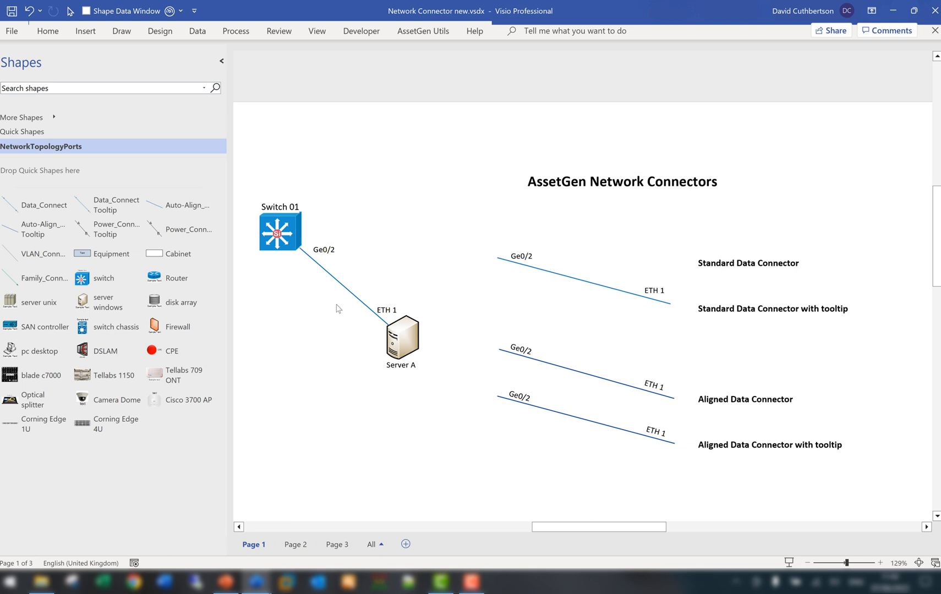
pyautogui.rightClick(344, 287)
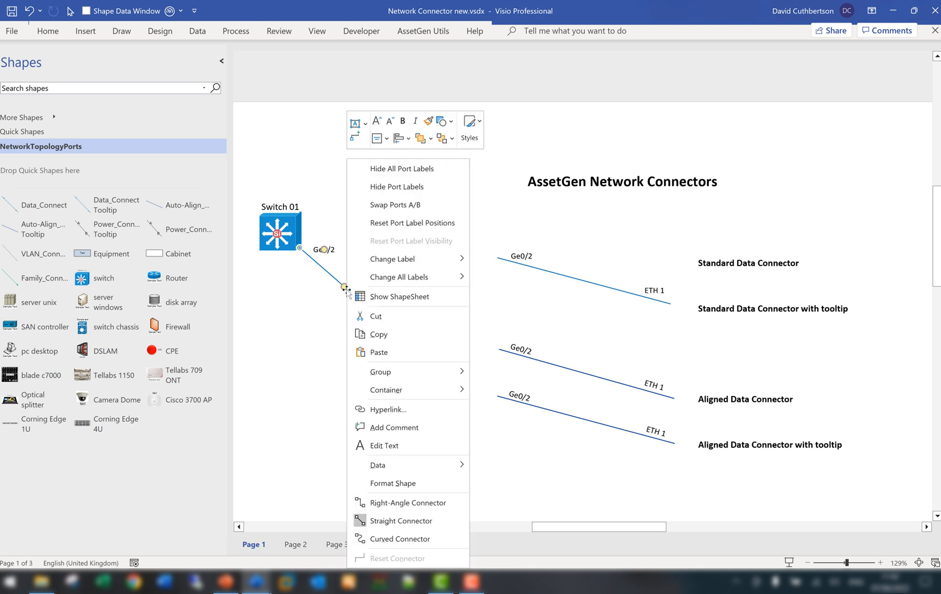
pyautogui.moveTo(411, 169)
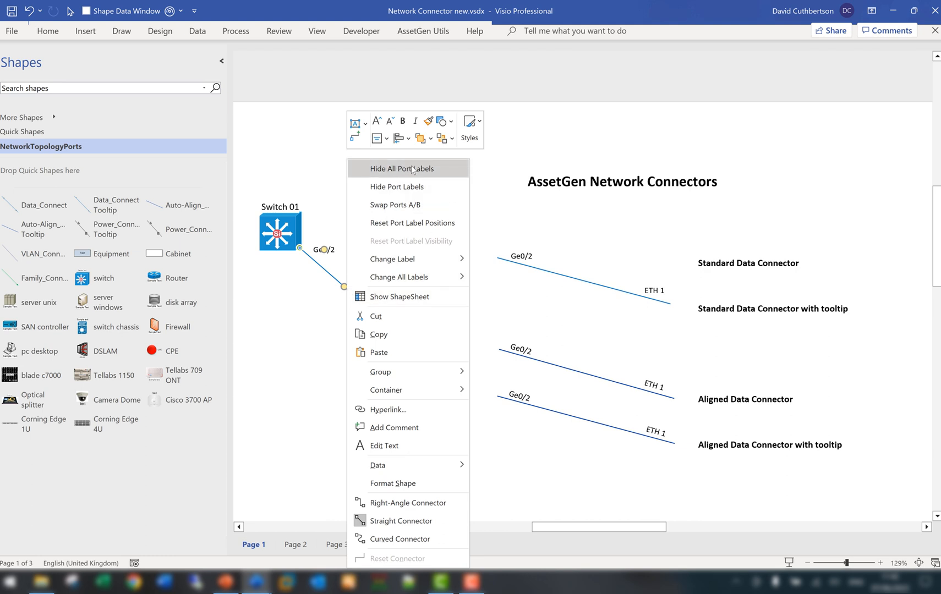
pyautogui.moveTo(415, 172)
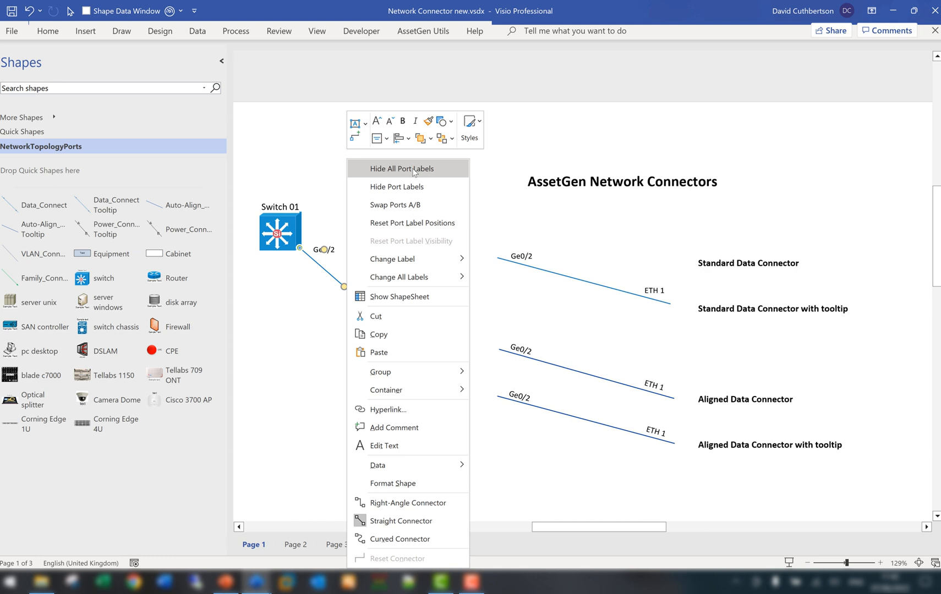
pyautogui.click(401, 167)
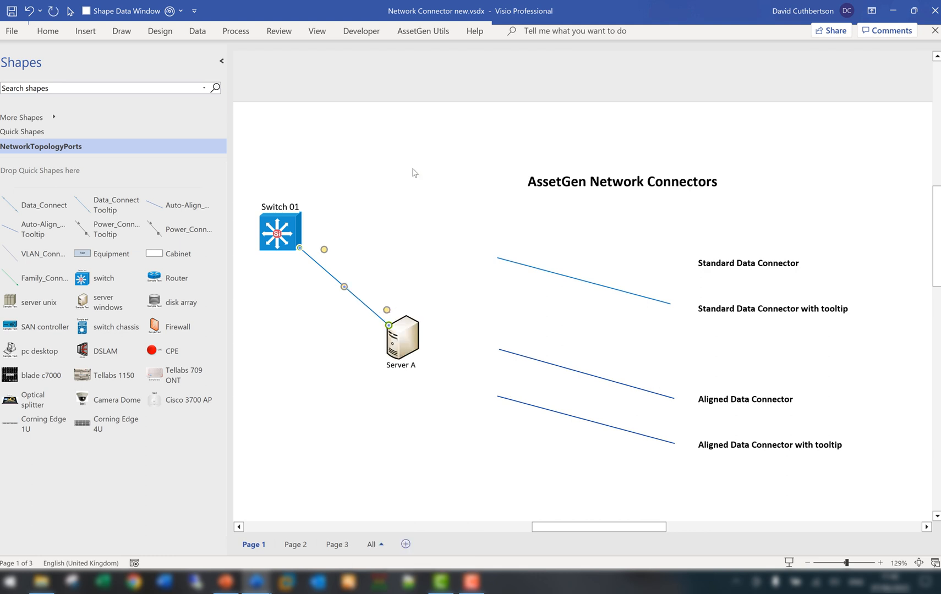
pyautogui.rightClick(344, 286)
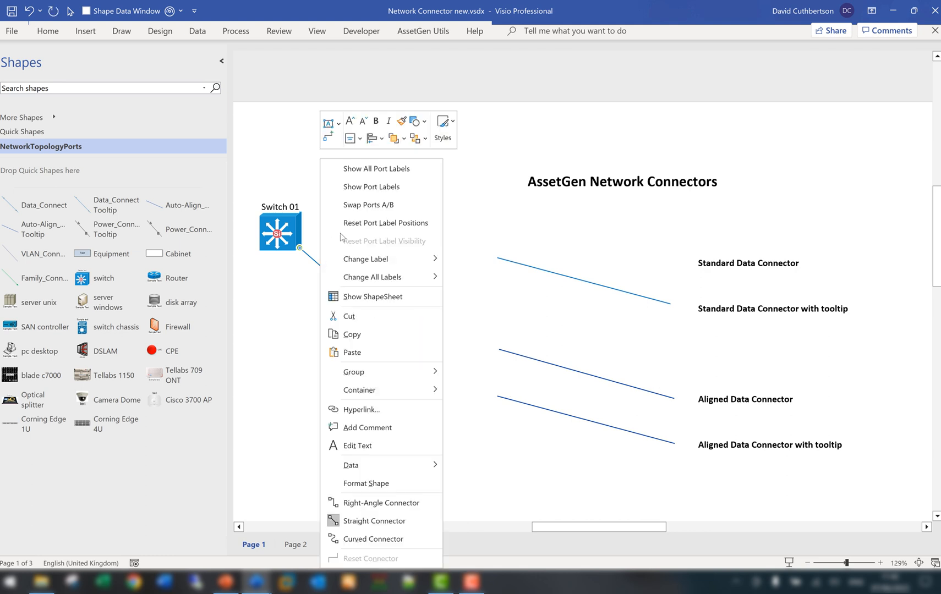
pyautogui.click(377, 169)
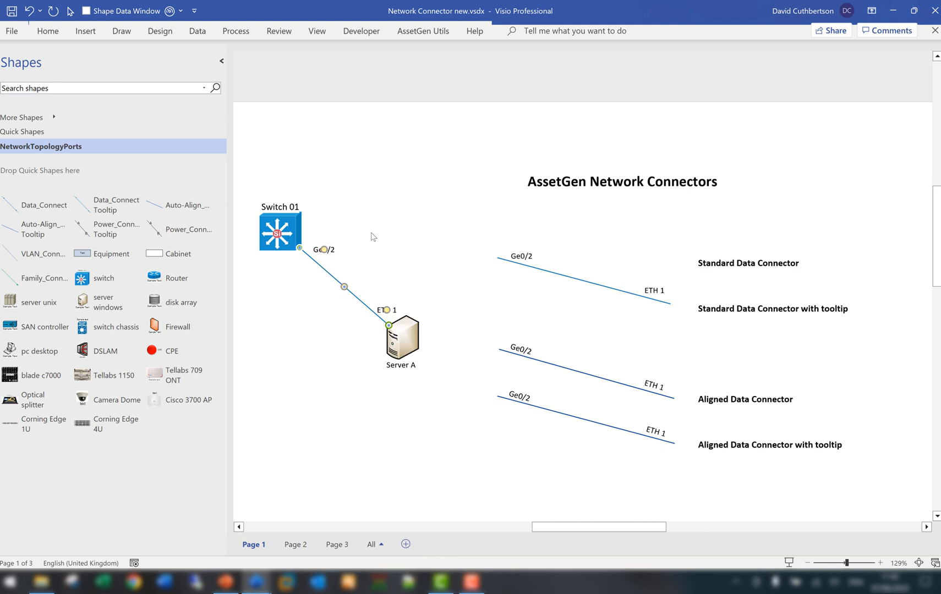
pyautogui.moveTo(327, 275)
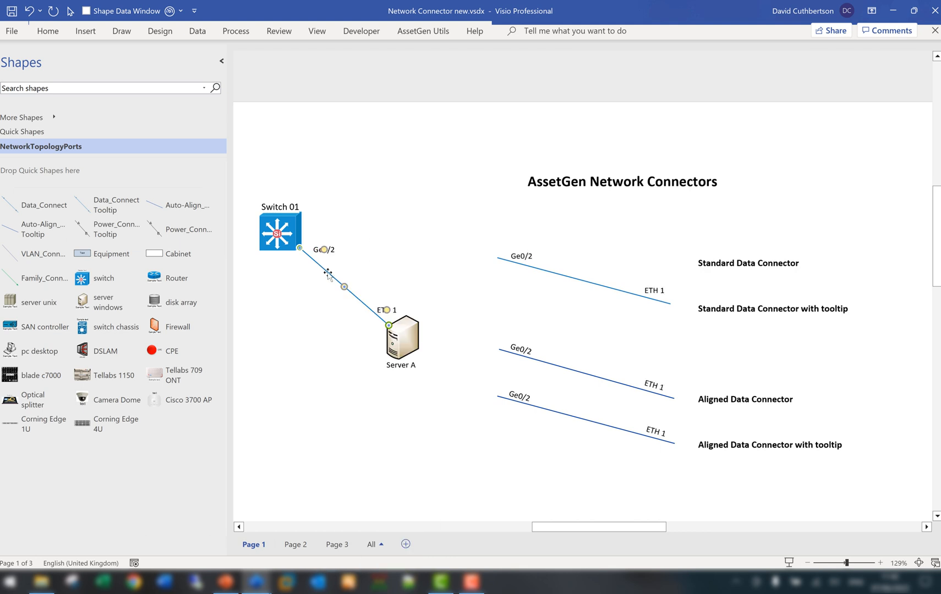
# Step: Show cable ID labels on all connectors, then drag Server A lower with its connector attached
pyautogui.rightClick(329, 273)
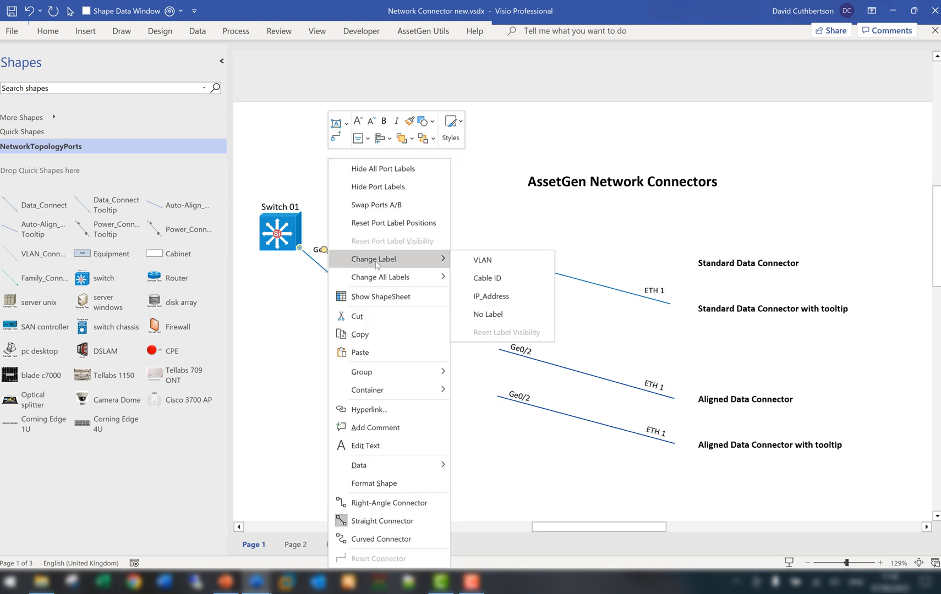
pyautogui.moveTo(379, 277)
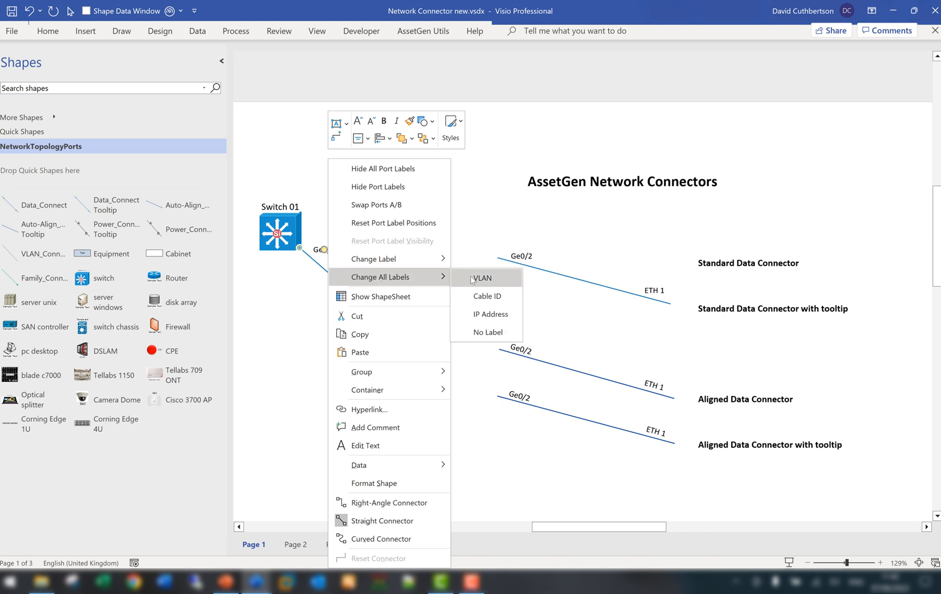
pyautogui.click(490, 314)
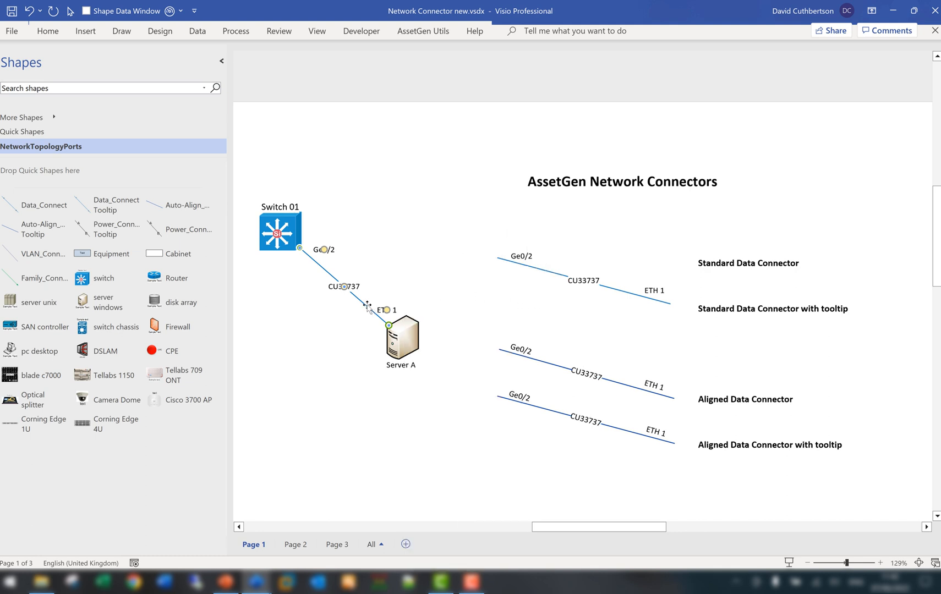
pyautogui.rightClick(368, 308)
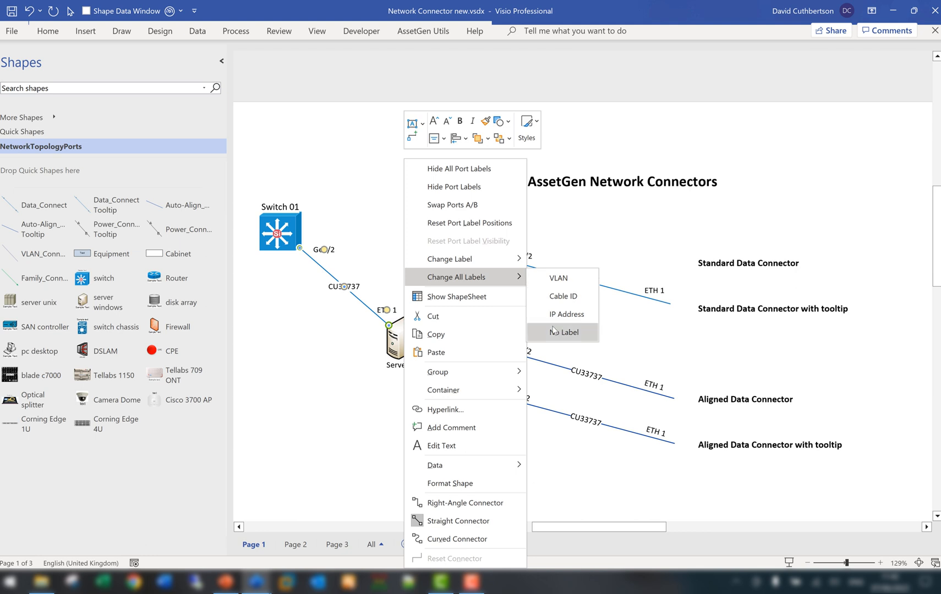
pyautogui.click(562, 332)
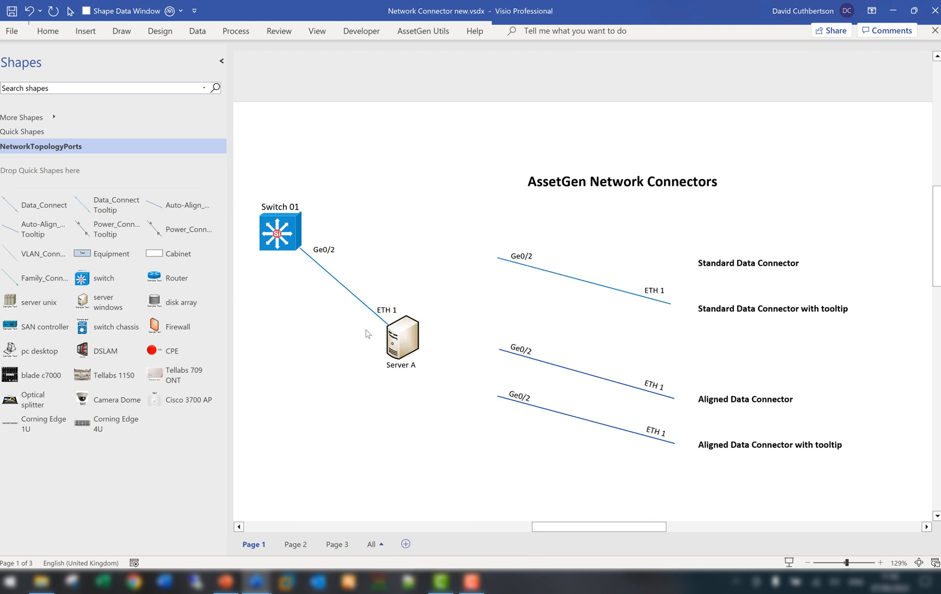
pyautogui.moveTo(400, 333); pyautogui.dragTo(353, 357)
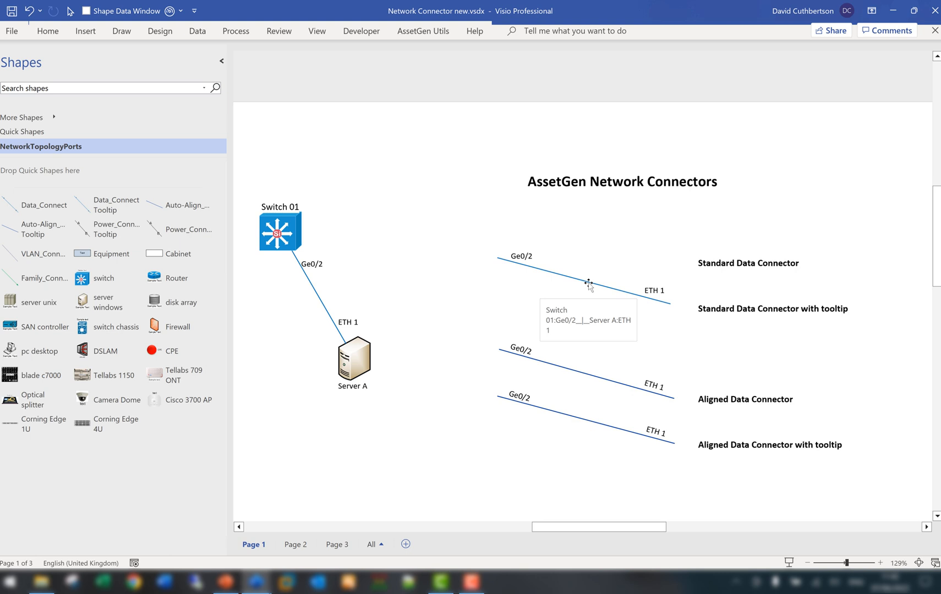
pyautogui.moveTo(597, 316)
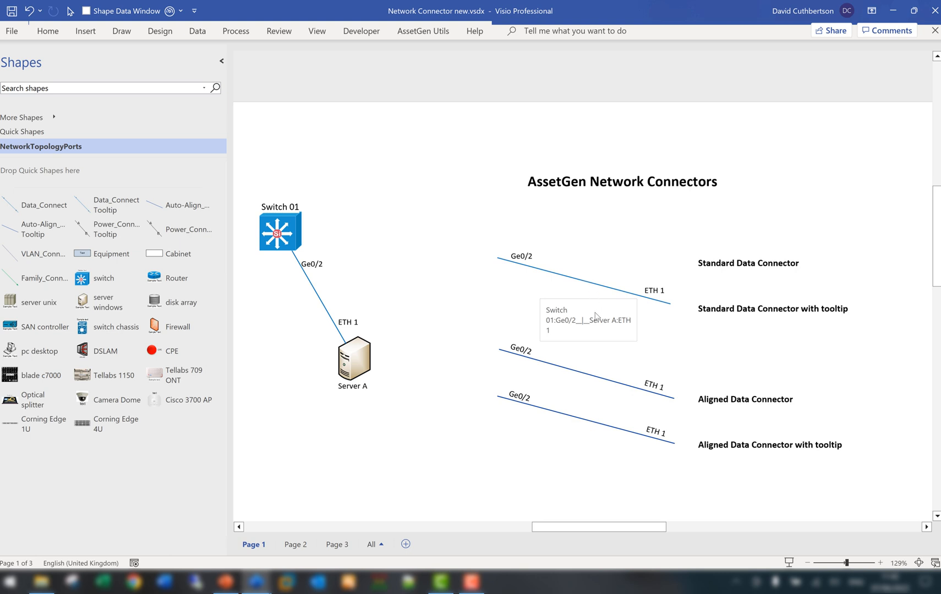
# Step: Select the middle sample connector so its end point can be dragged upward
pyautogui.click(585, 374)
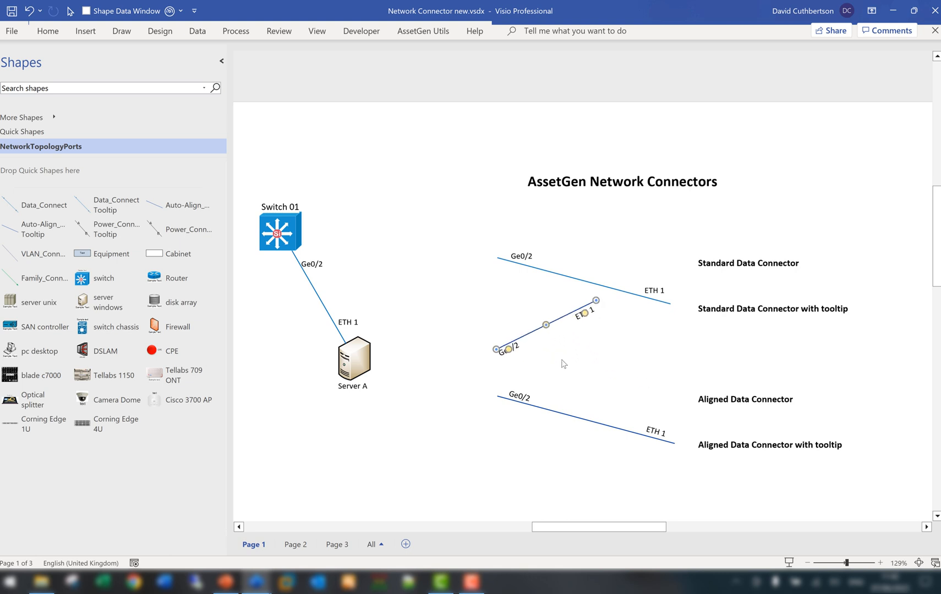
# Step: Relabel all connectors with their IP addresses (10.4.6.8) and start displaying external connection data
pyautogui.rightClick(546, 324)
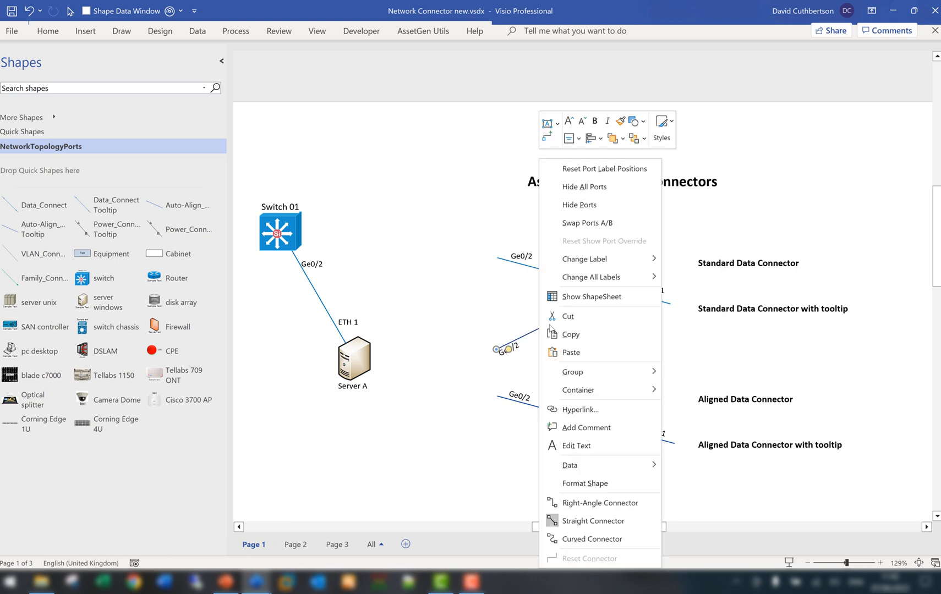
pyautogui.click(595, 277)
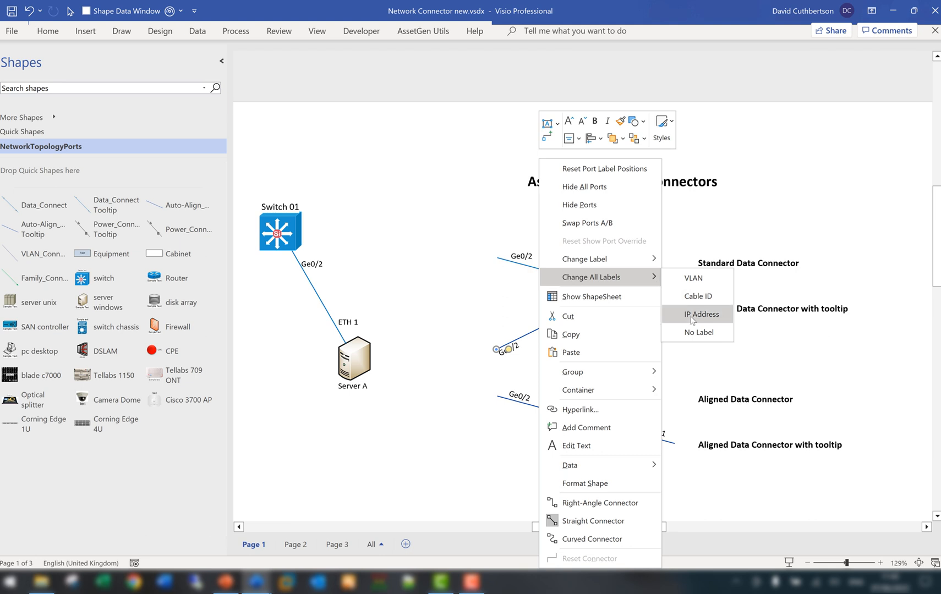
pyautogui.click(701, 314)
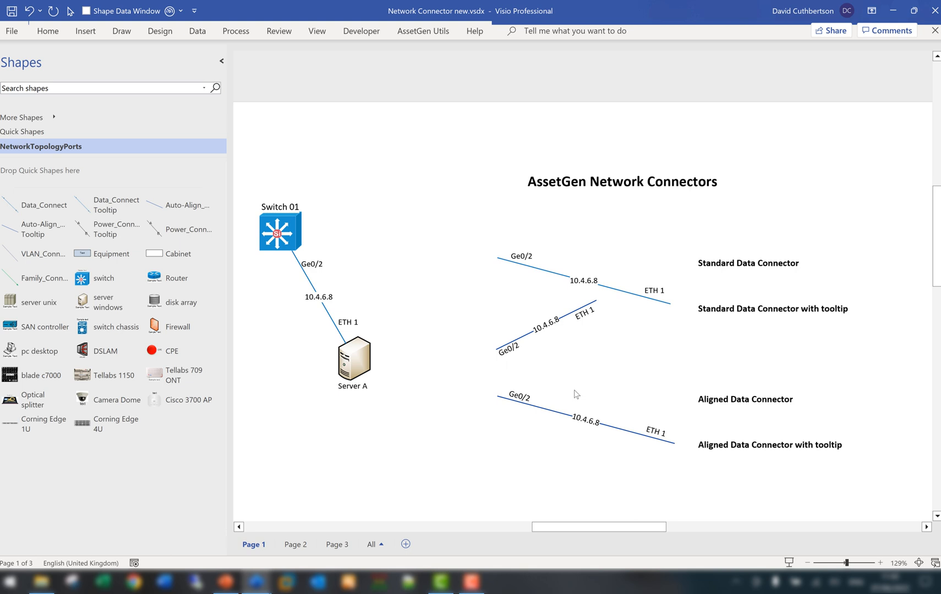
pyautogui.moveTo(437, 456)
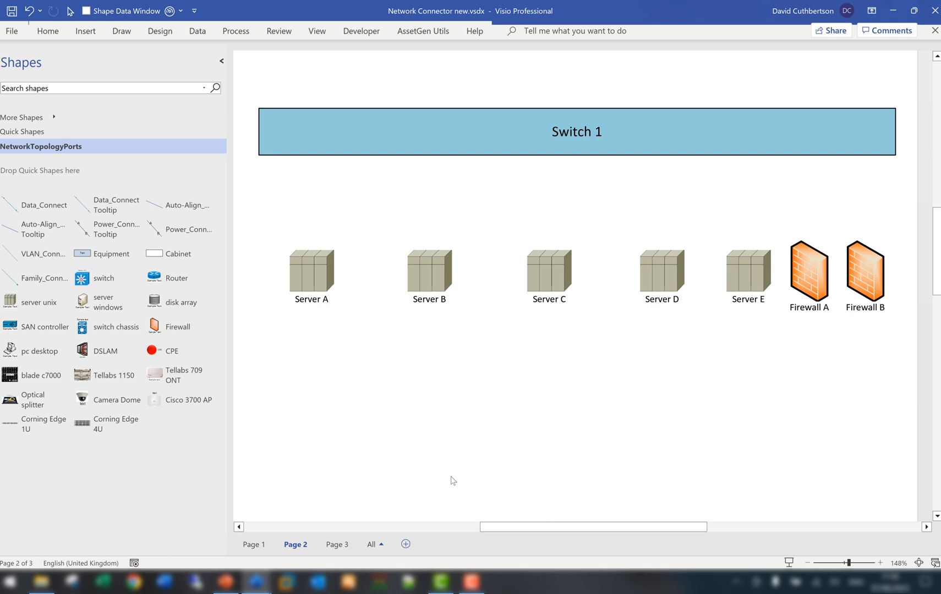
pyautogui.moveTo(671, 283)
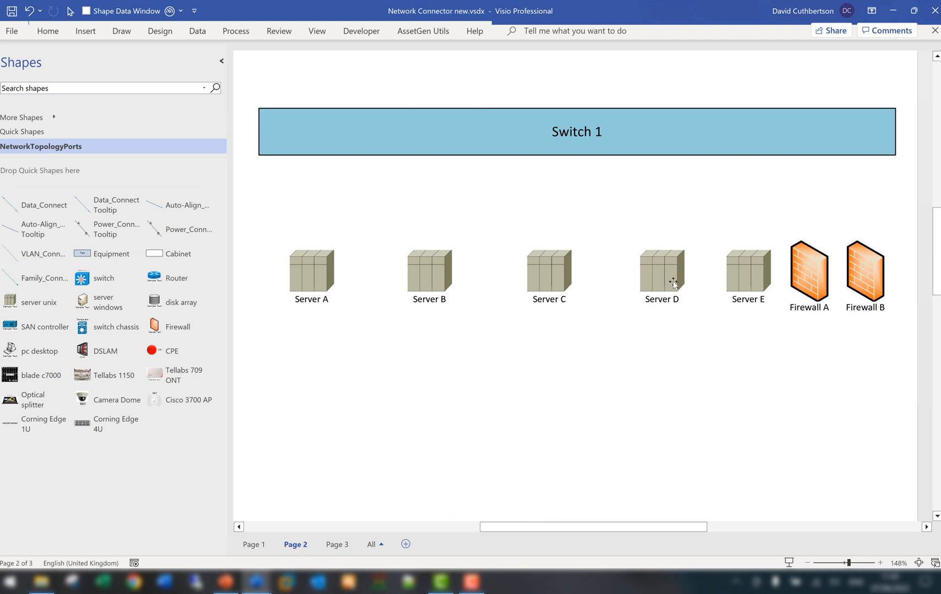
pyautogui.moveTo(68, 49)
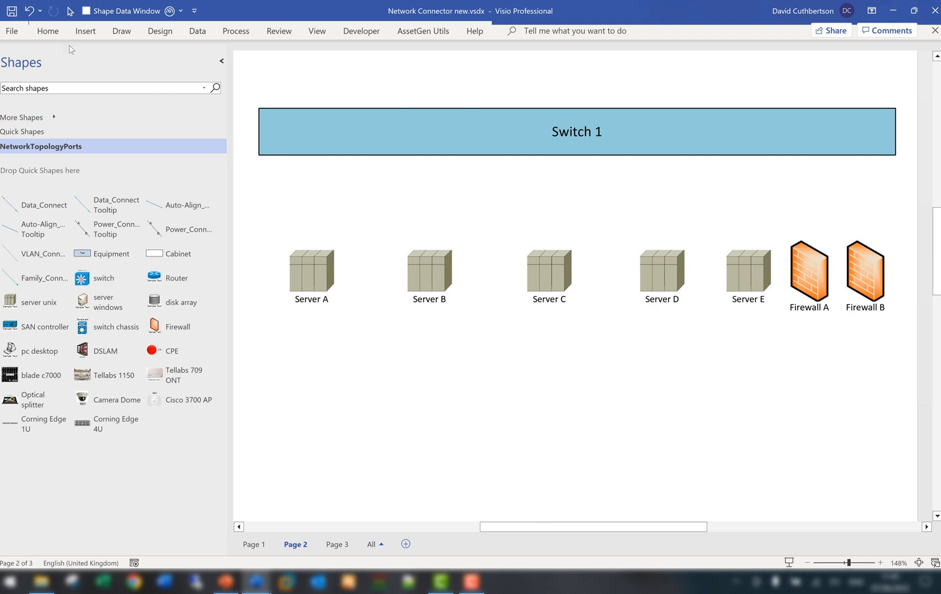
pyautogui.click(197, 31)
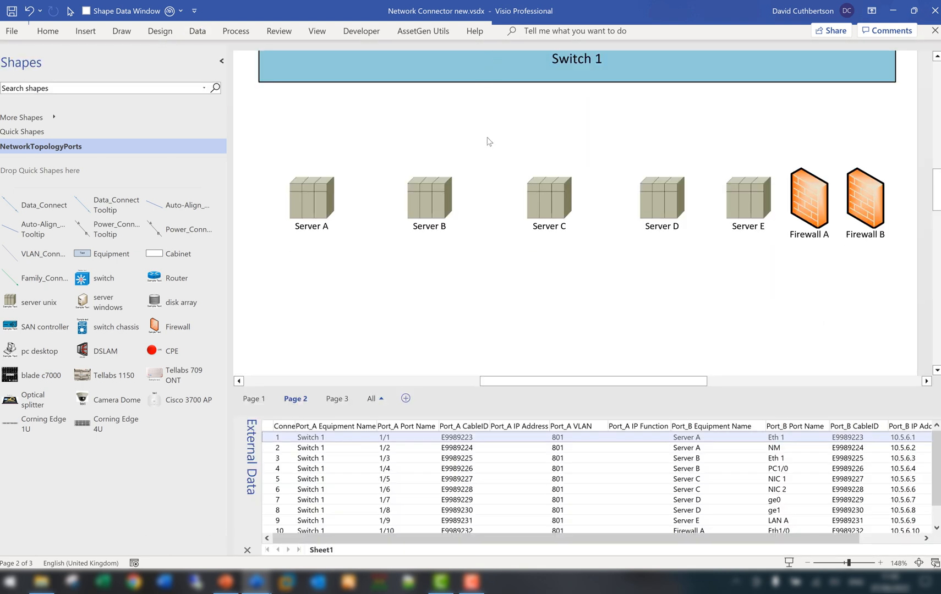
pyautogui.moveTo(564, 307)
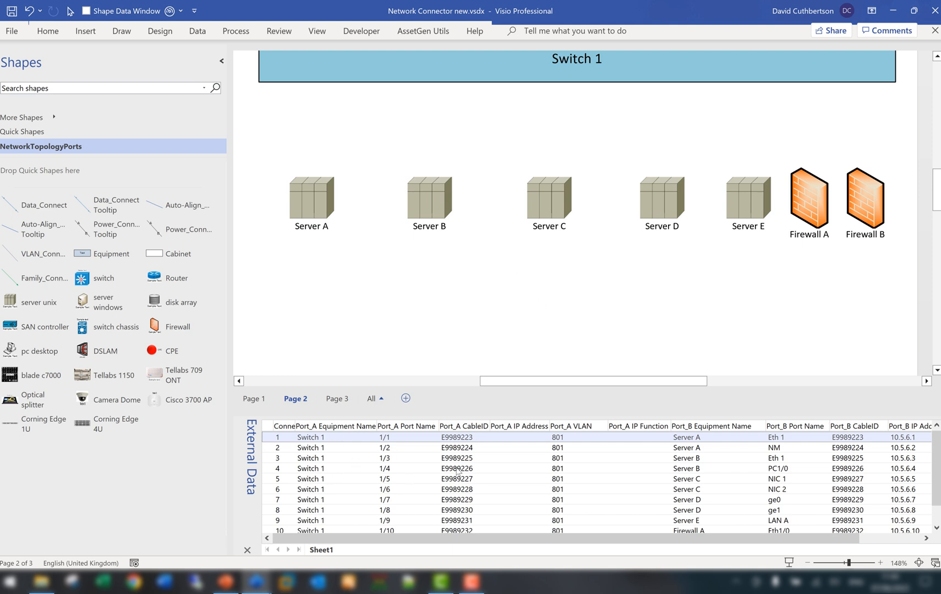
pyautogui.moveTo(450, 438)
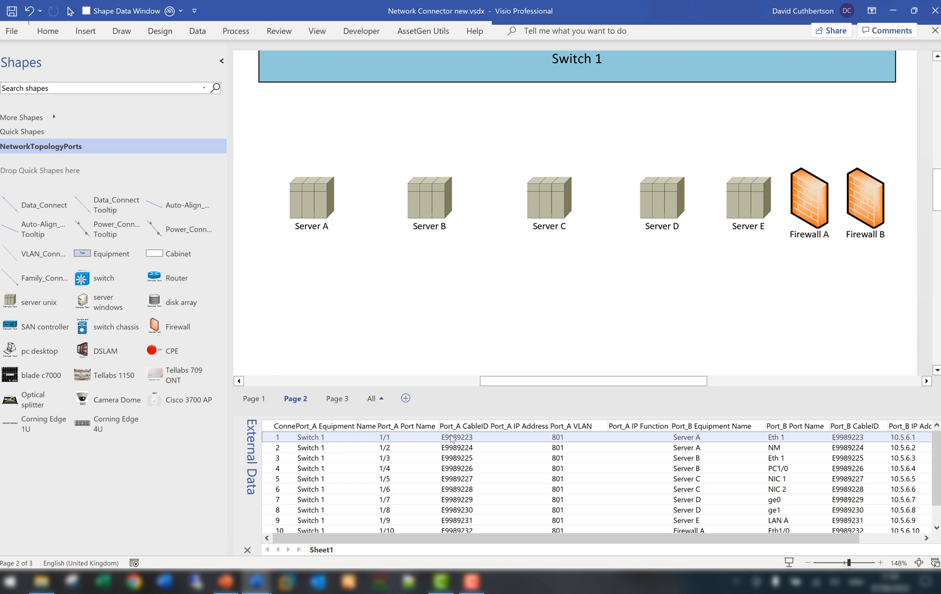
pyautogui.moveTo(576, 326)
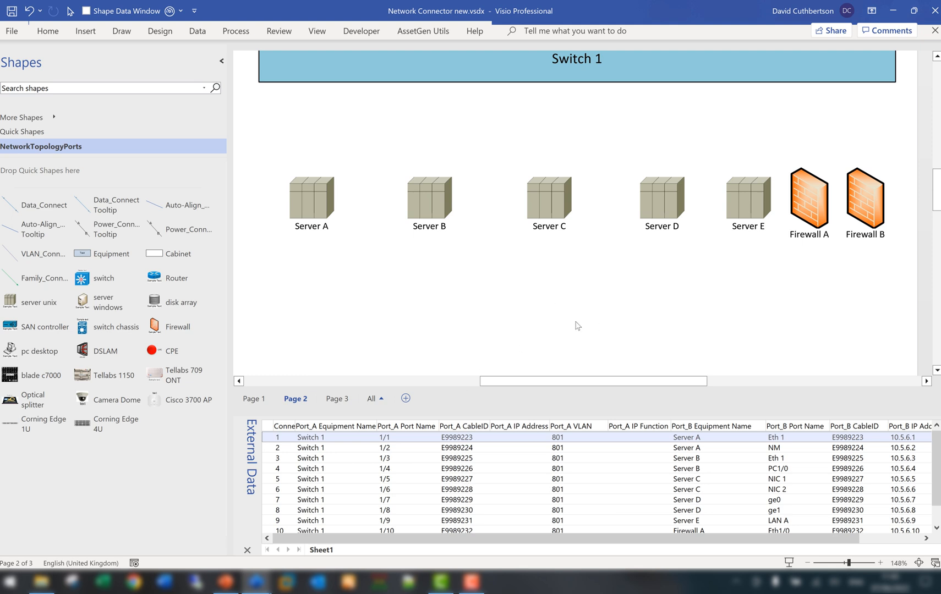
pyautogui.moveTo(573, 328)
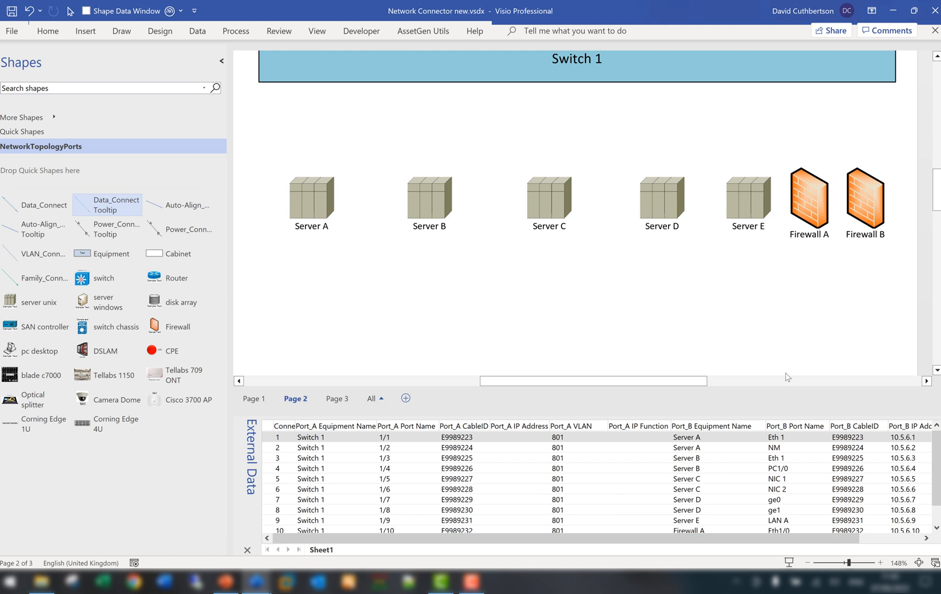
# Step: Create tooltip connectors on page 2 from the Switch 1 external data rows, then hide the data view
pyautogui.scroll(-3)
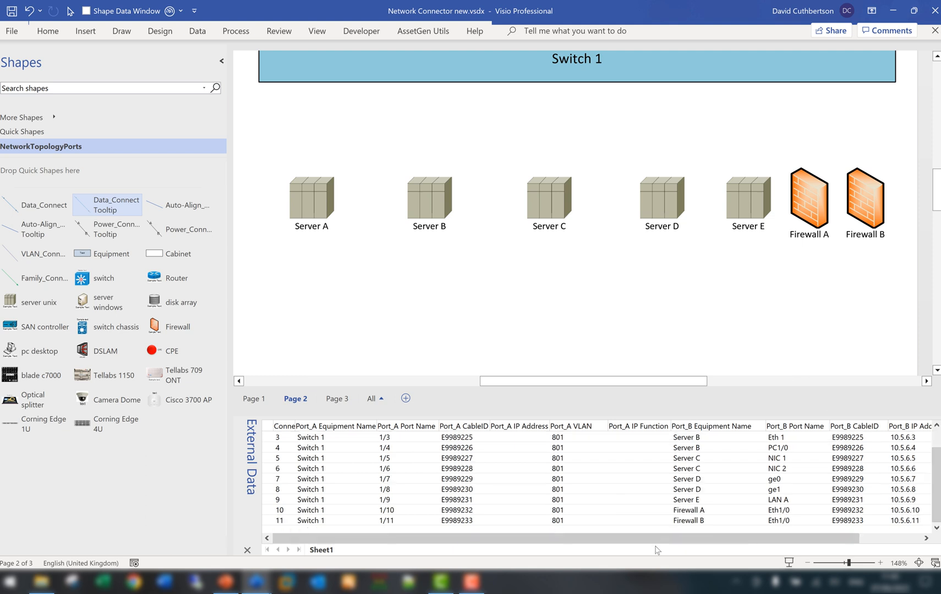
pyautogui.click(310, 521)
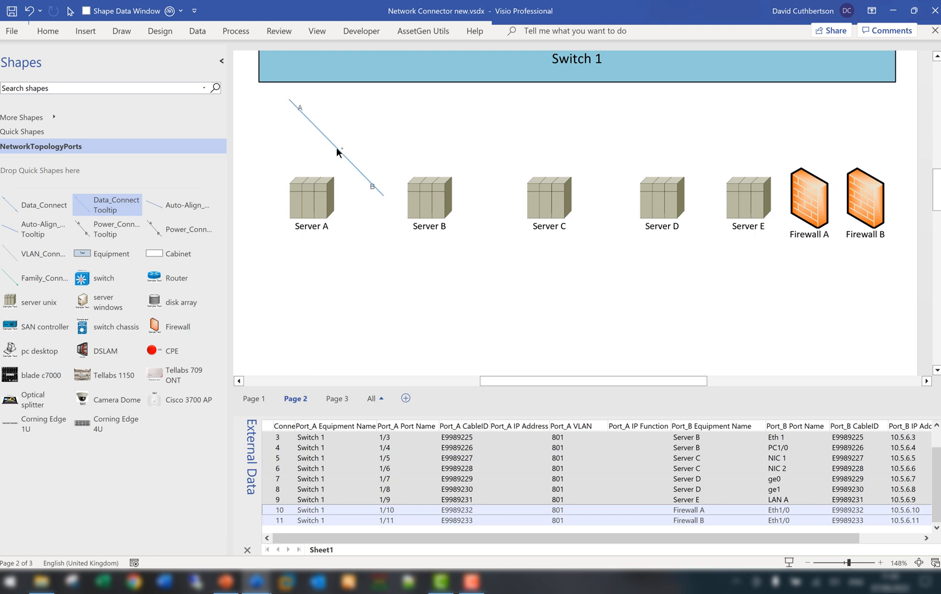
pyautogui.click(336, 147)
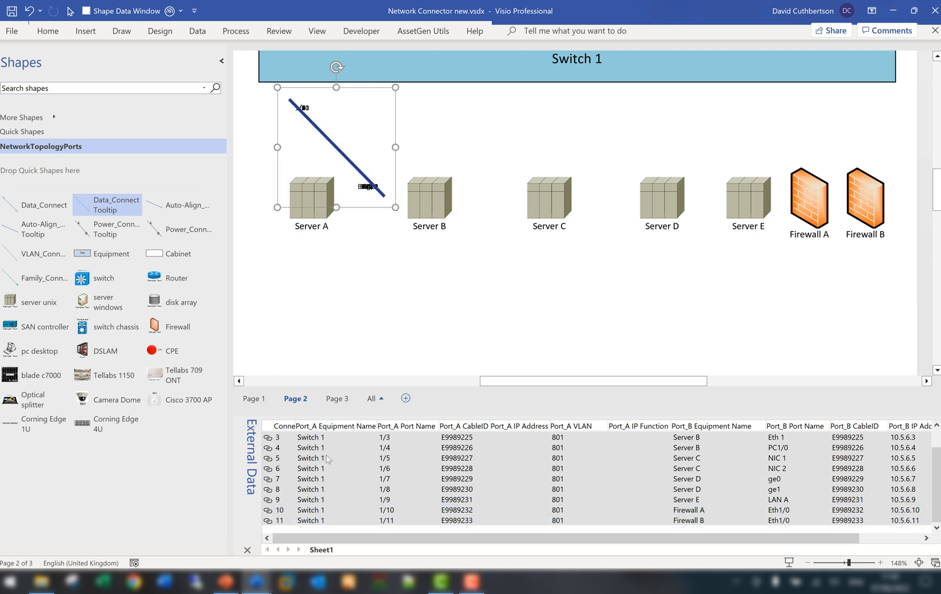
pyautogui.click(247, 550)
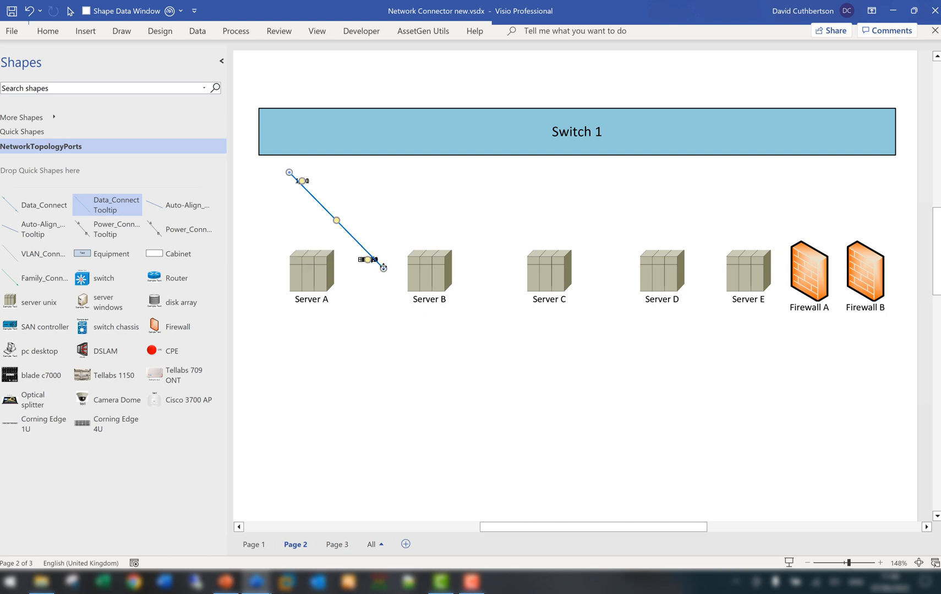
# Step: Connect Switch 1 to Firewall B, Firewall A and Server E with data connectors
pyautogui.moveTo(381, 268); pyautogui.dragTo(865, 268)
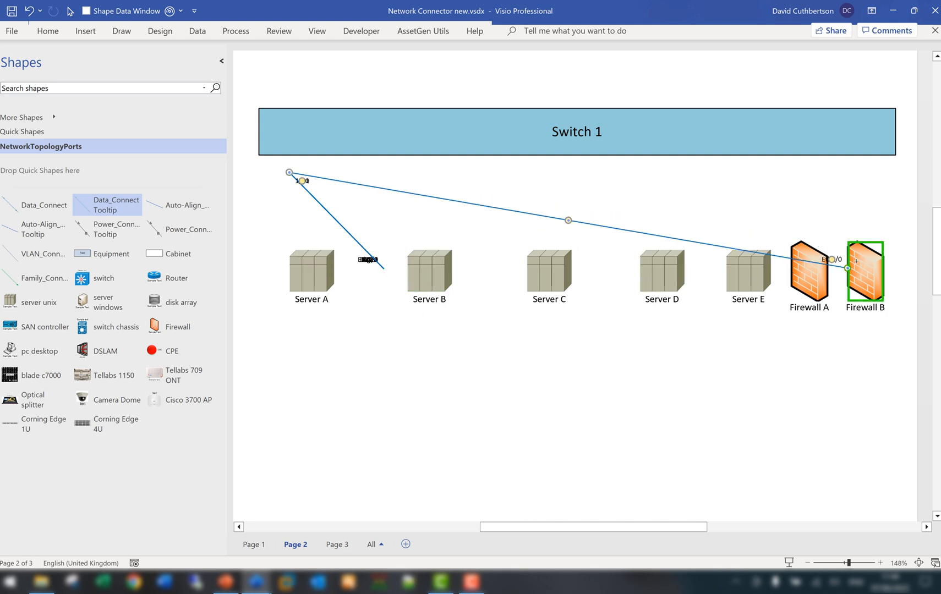
pyautogui.click(576, 131)
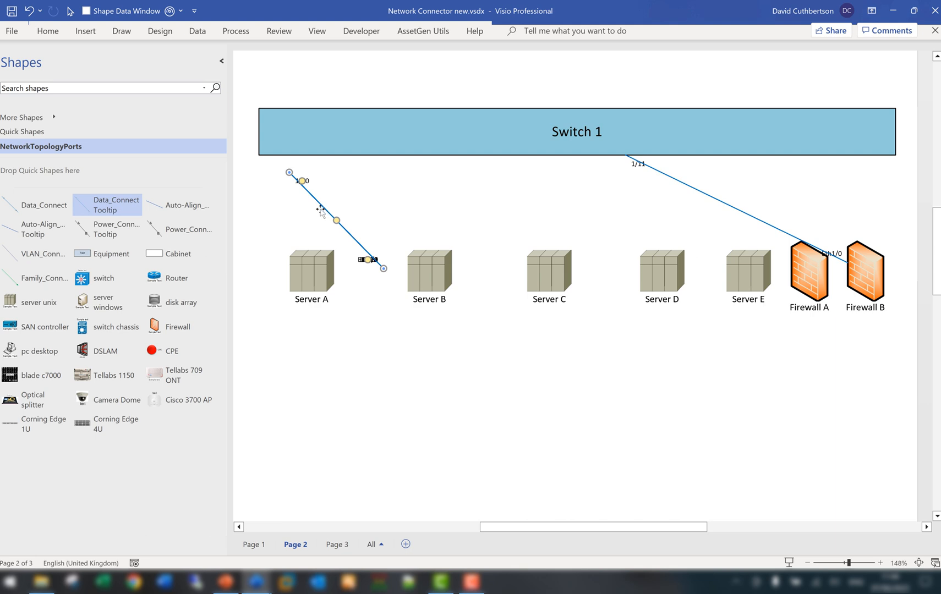
pyautogui.moveTo(323, 210)
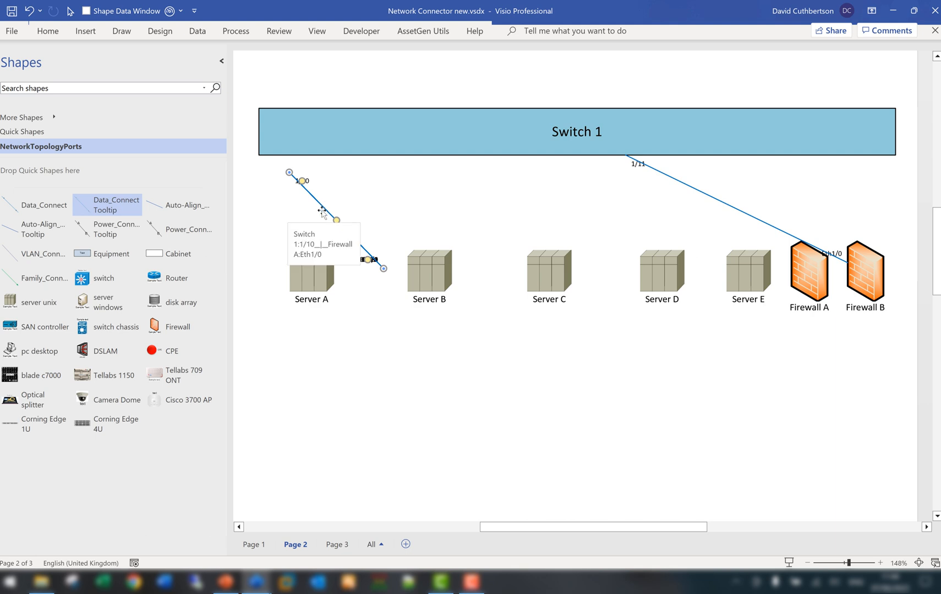
pyautogui.moveTo(377, 260); pyautogui.dragTo(808, 276)
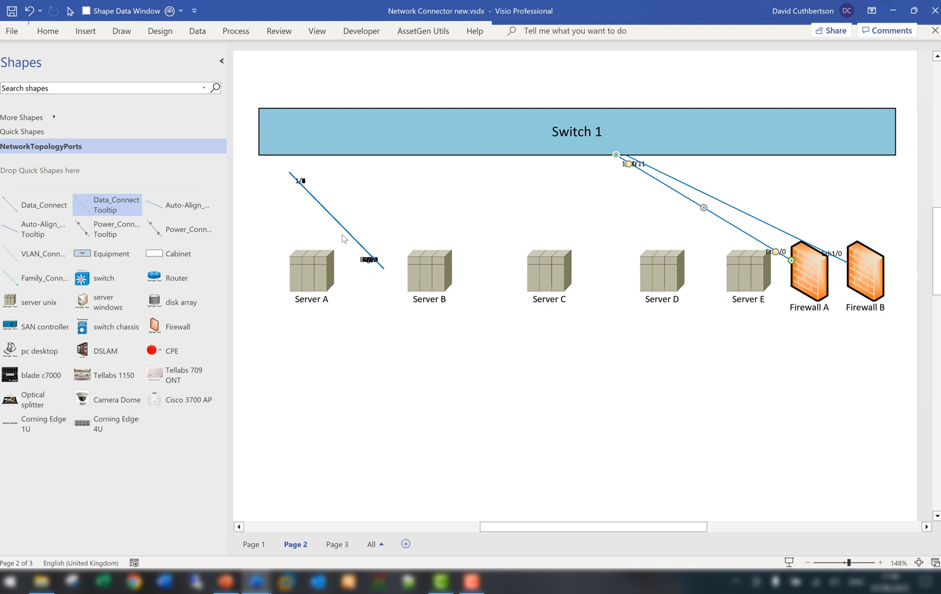
pyautogui.click(333, 226)
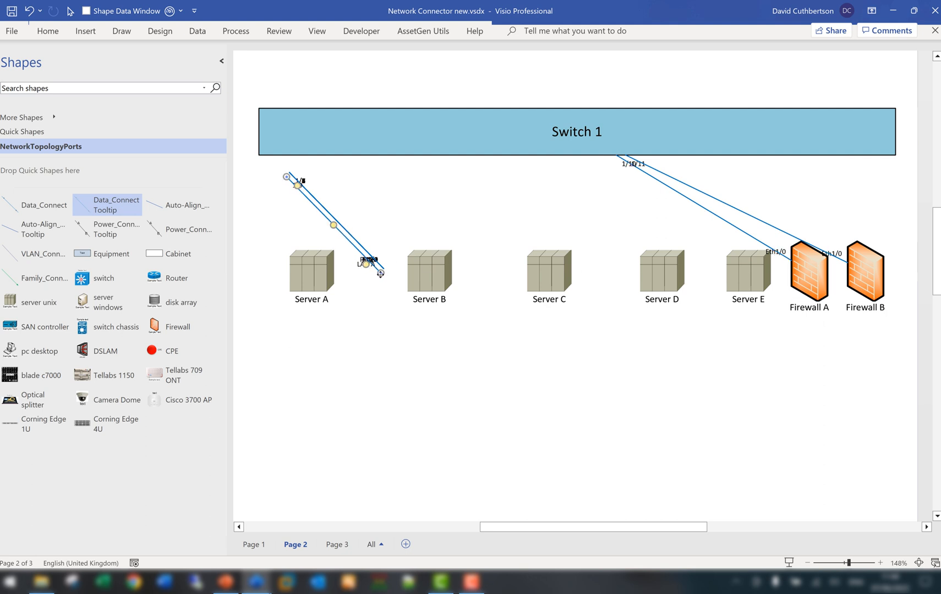
pyautogui.moveTo(369, 270); pyautogui.dragTo(748, 273)
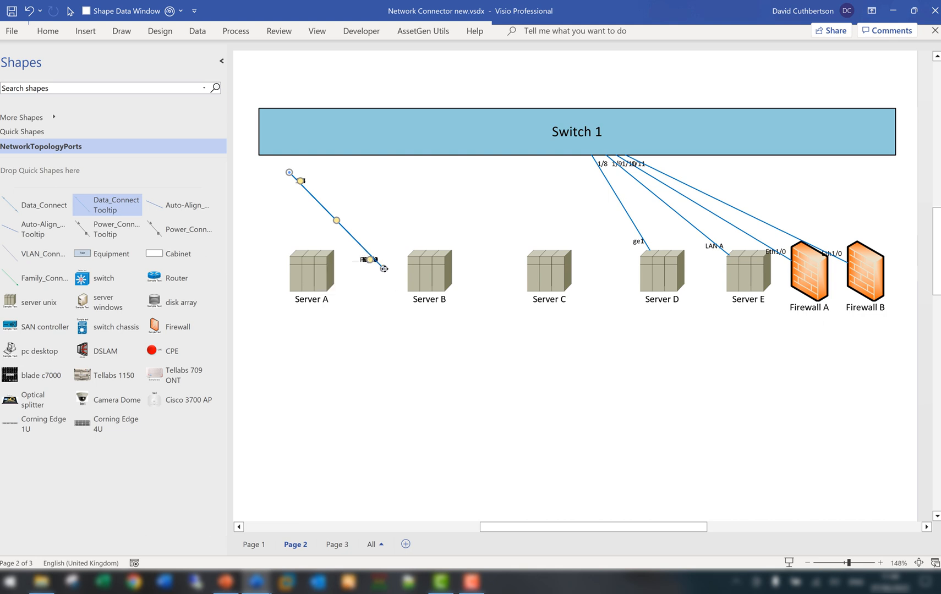
# Step: Connect Switch 1 to Servers D, C and A with the remaining data connectors
pyautogui.moveTo(378, 262); pyautogui.dragTo(639, 264)
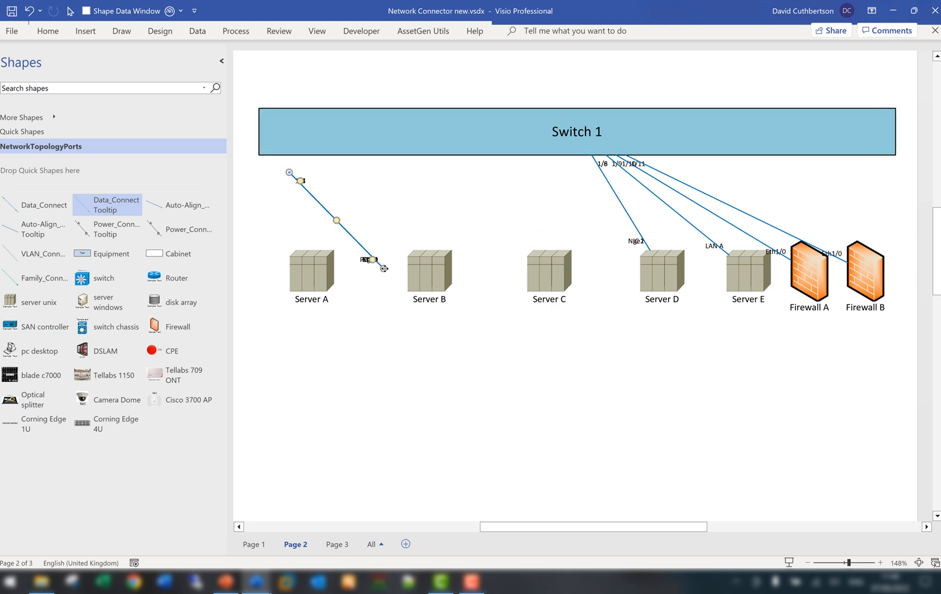
pyautogui.moveTo(376, 259); pyautogui.dragTo(528, 263)
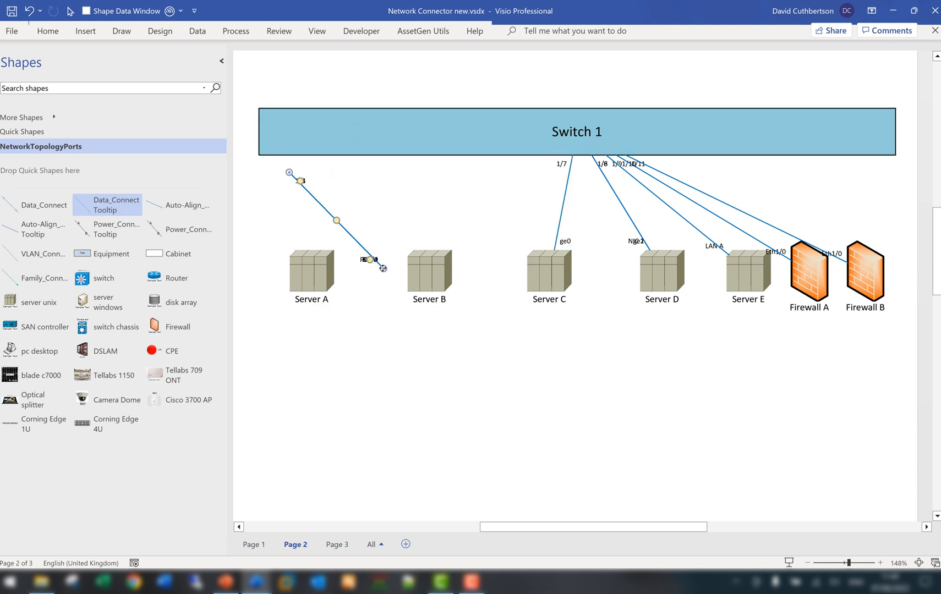
pyautogui.moveTo(376, 267); pyautogui.dragTo(527, 262)
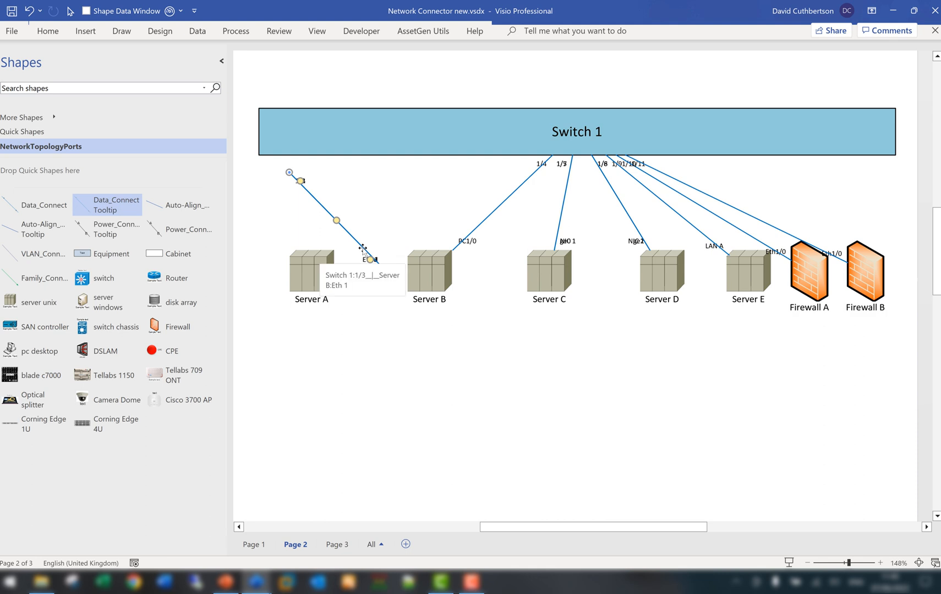
pyautogui.moveTo(370, 258); pyautogui.dragTo(409, 256)
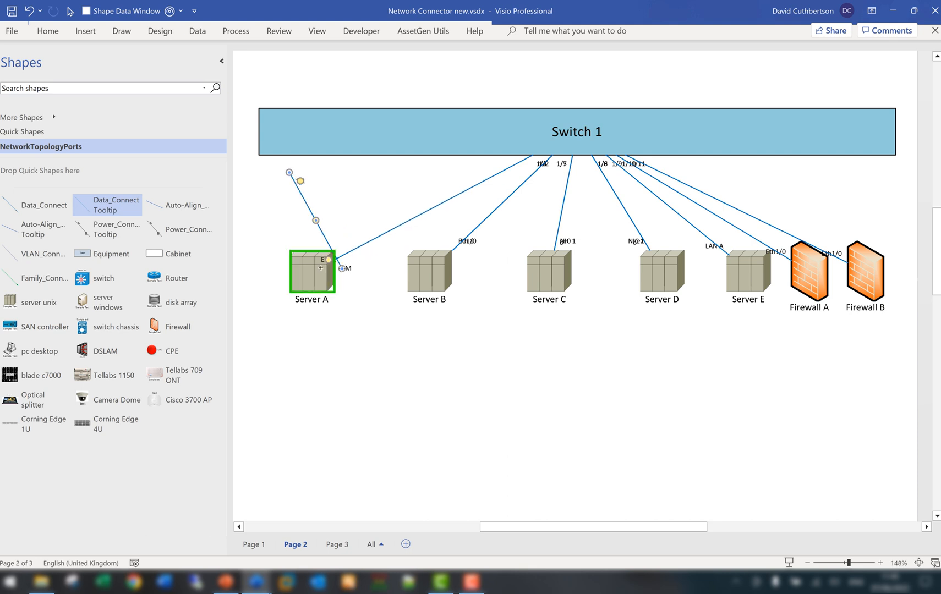
pyautogui.click(576, 131)
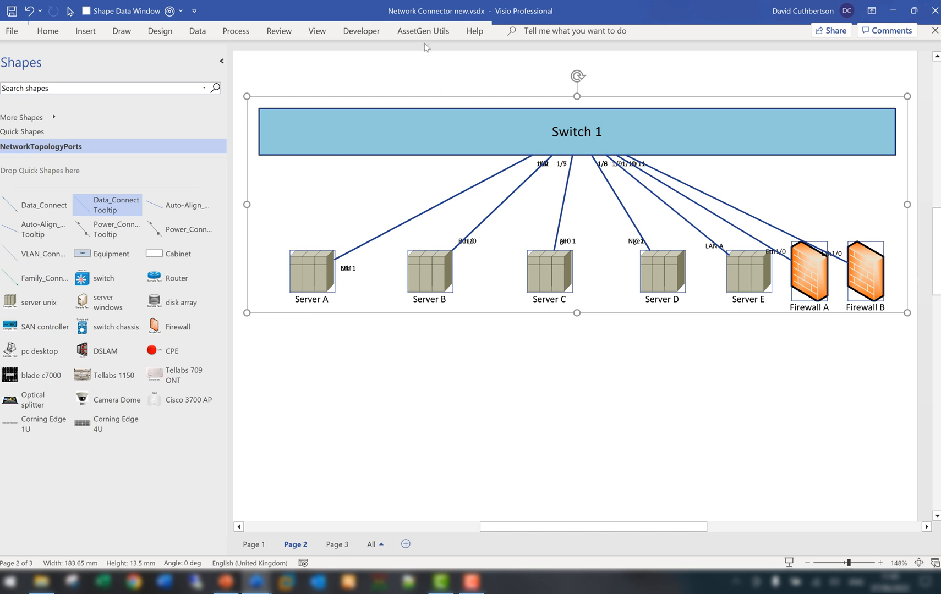
# Step: Run the AssetGen auto-layout to space the Switch 1 connectors evenly on Page 2
pyautogui.click(423, 31)
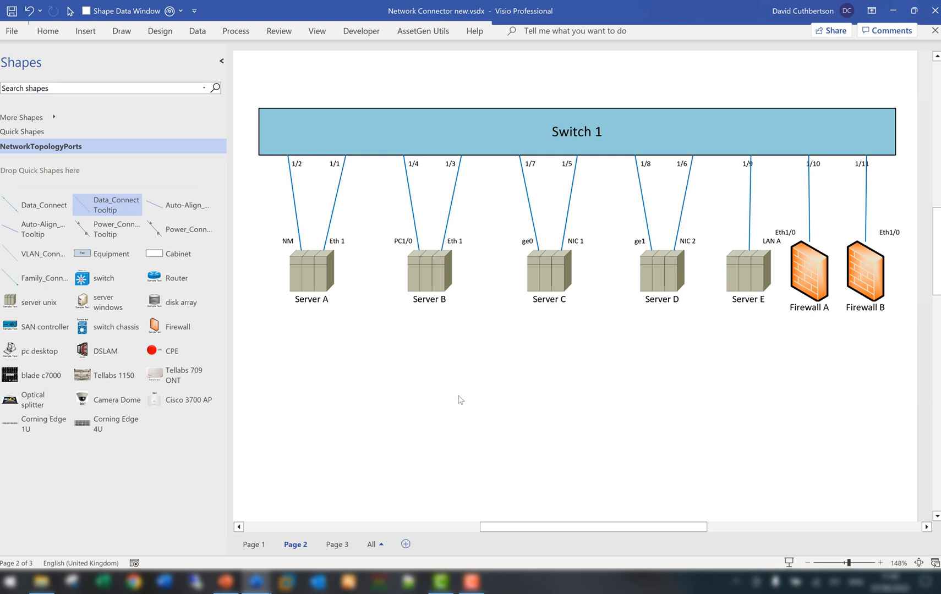
# Step: Hide all port labels, then label every connector with its IP address, 10.5.6.1–10.5.6.11
pyautogui.rightClick(335, 199)
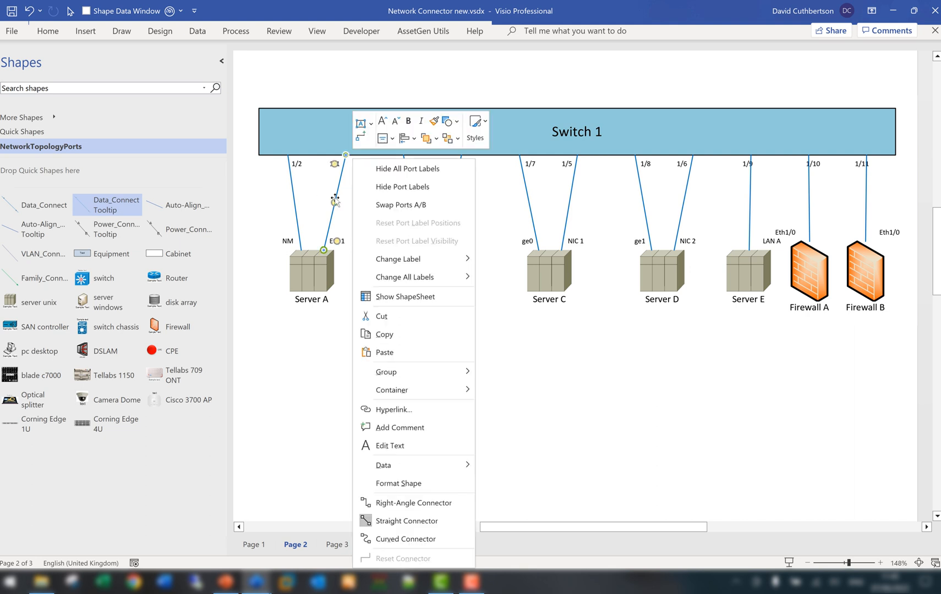
pyautogui.moveTo(412, 169)
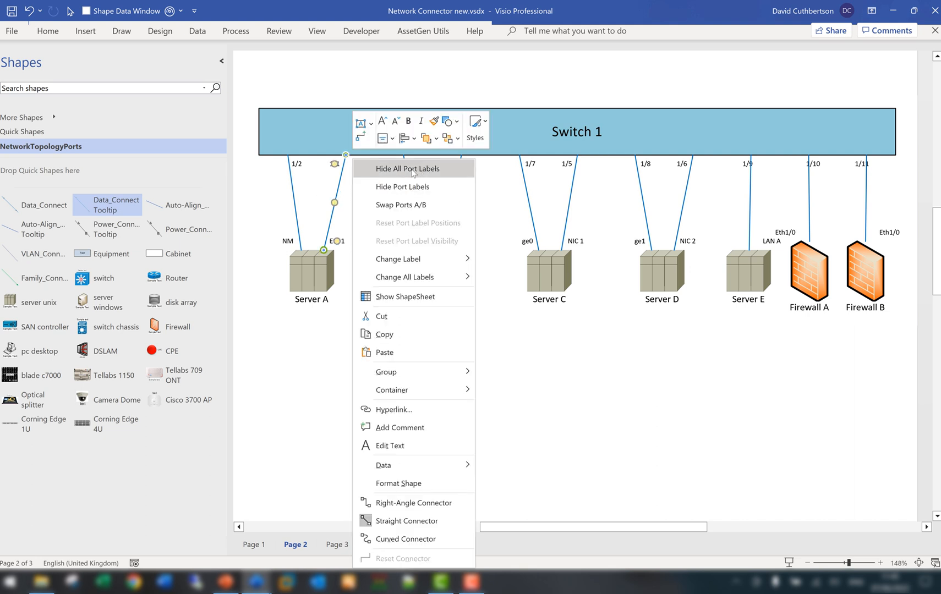
pyautogui.click(406, 169)
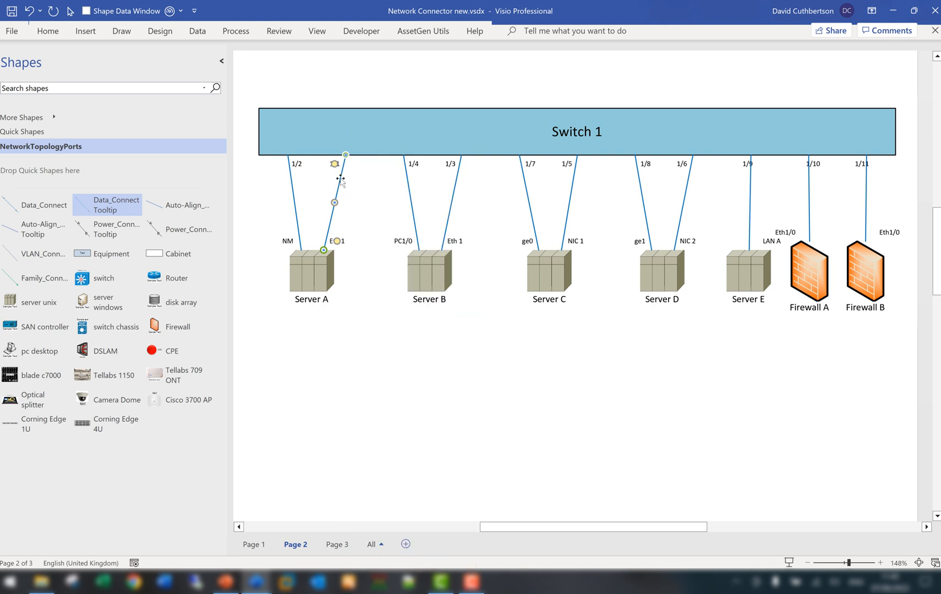
pyautogui.rightClick(334, 183)
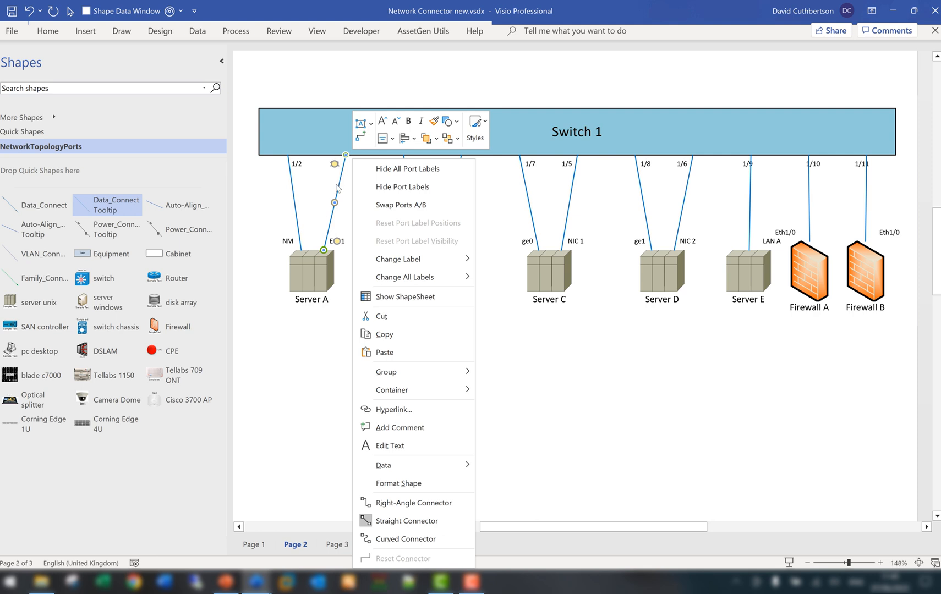
pyautogui.moveTo(410, 277)
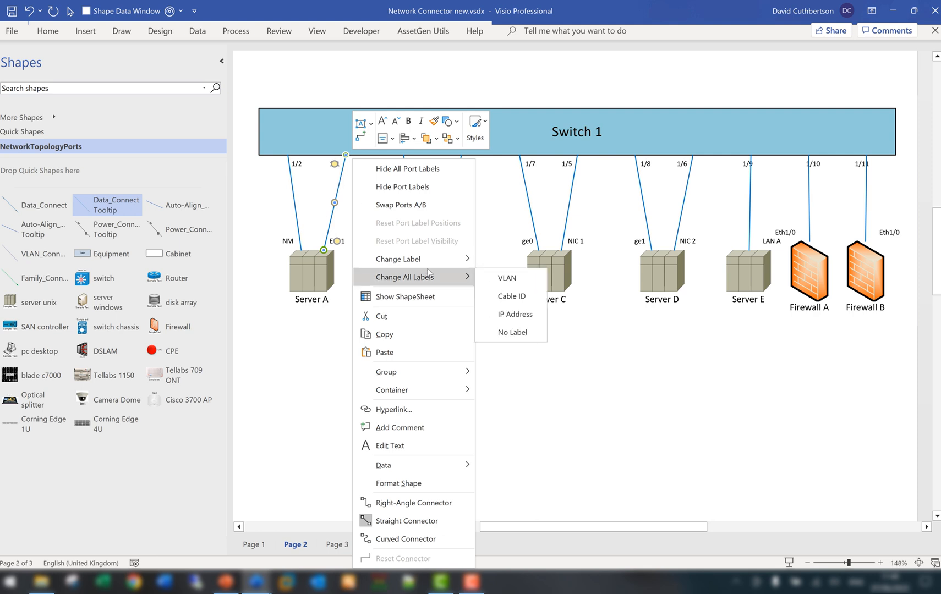
pyautogui.click(515, 314)
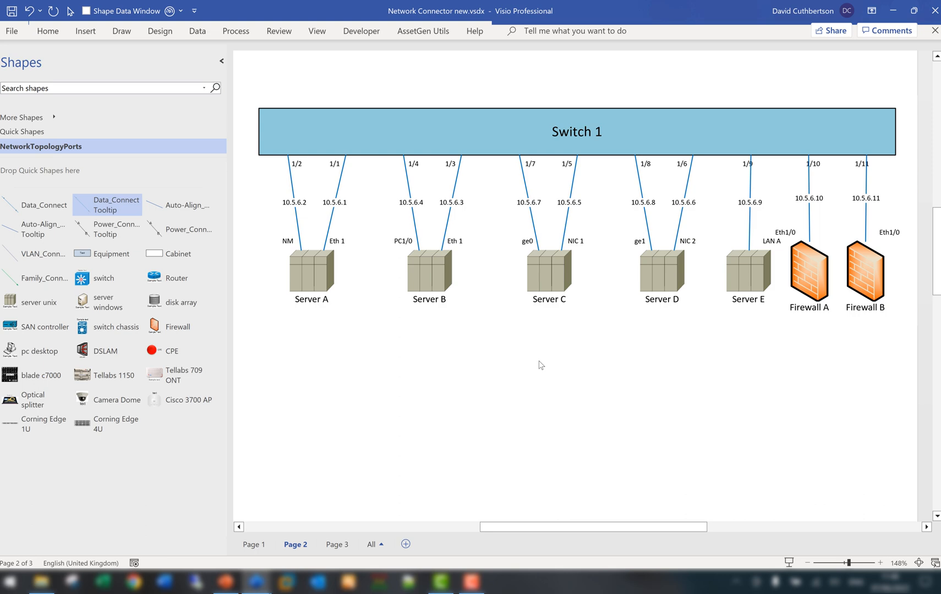
pyautogui.moveTo(340, 534)
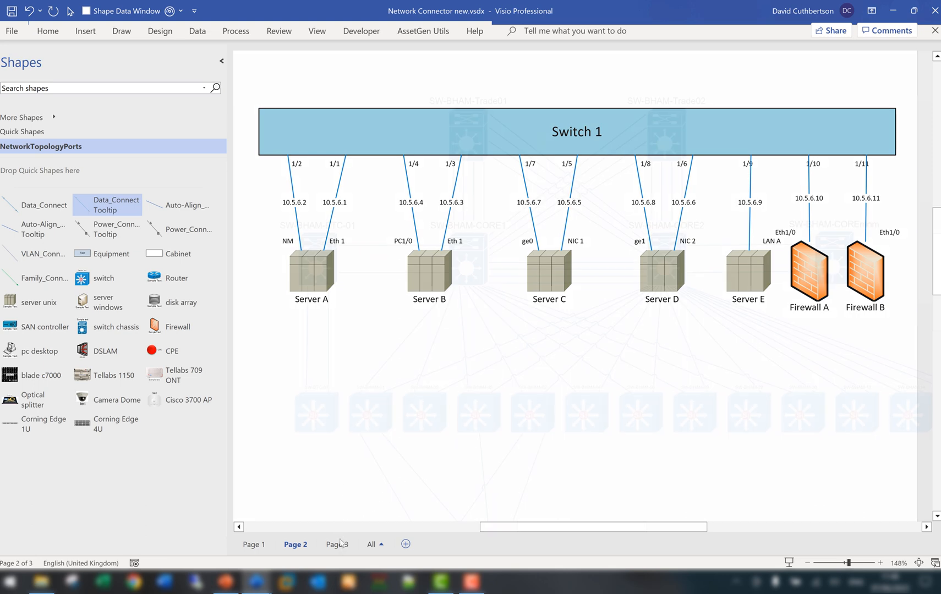
# Step: On Page 3, show all port labels and give the SW-BHAM-BTC-01 downlink connector a cable ID label
pyautogui.click(337, 544)
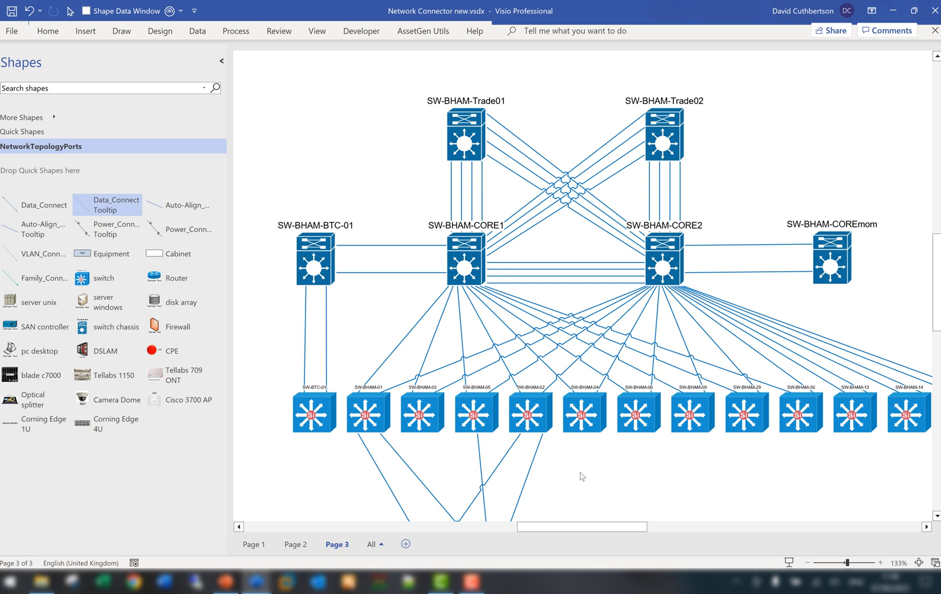
pyautogui.moveTo(447, 197)
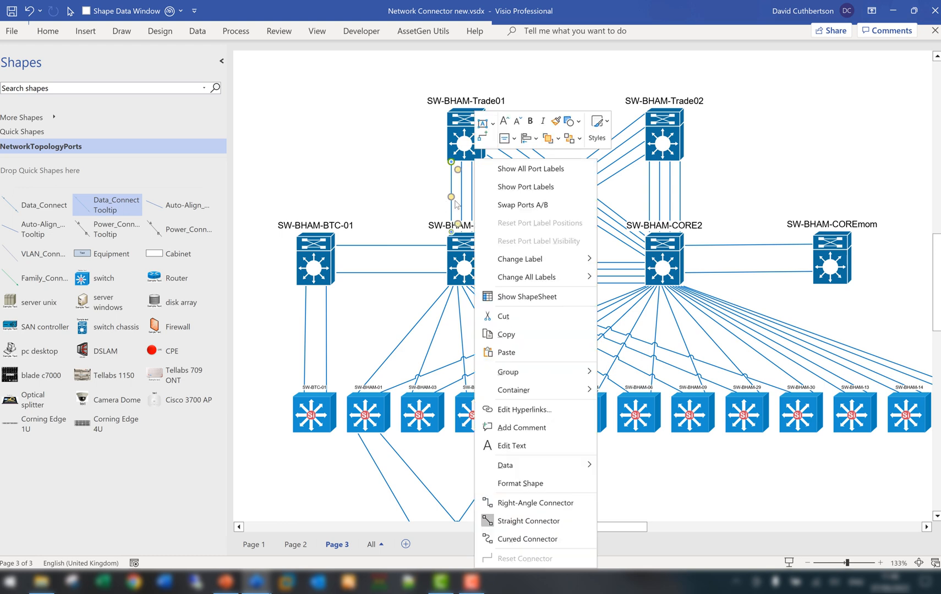
pyautogui.click(530, 169)
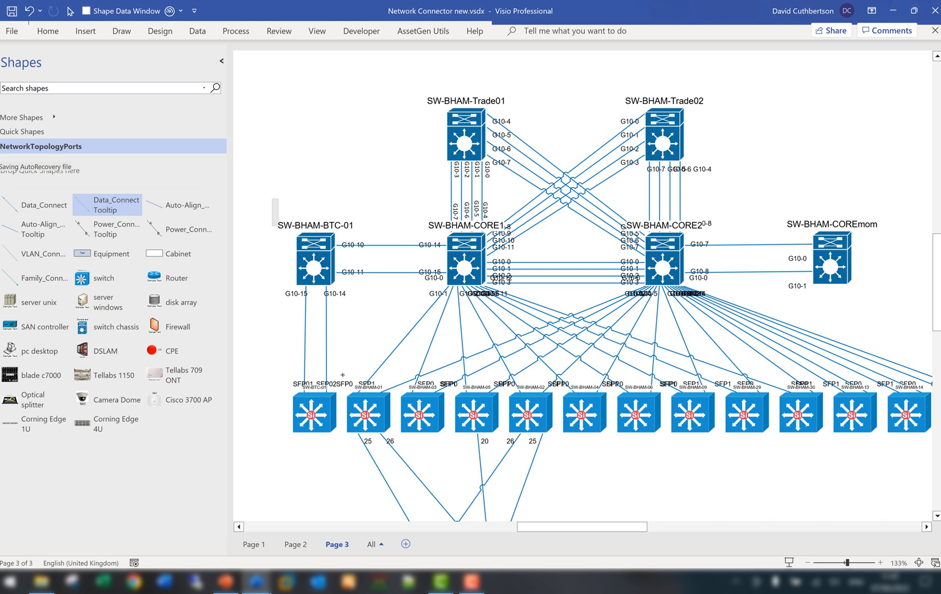
pyautogui.click(314, 413)
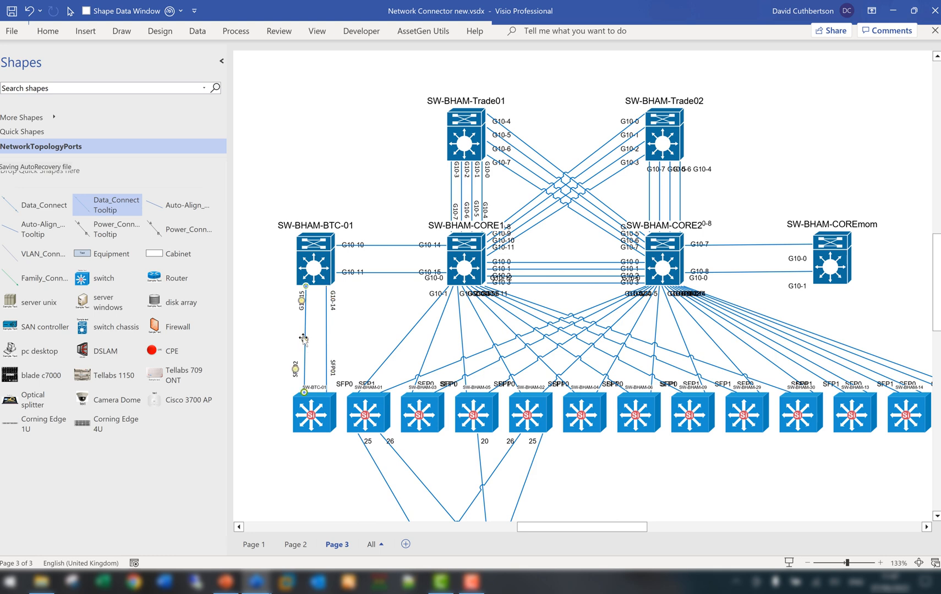
pyautogui.rightClick(304, 339)
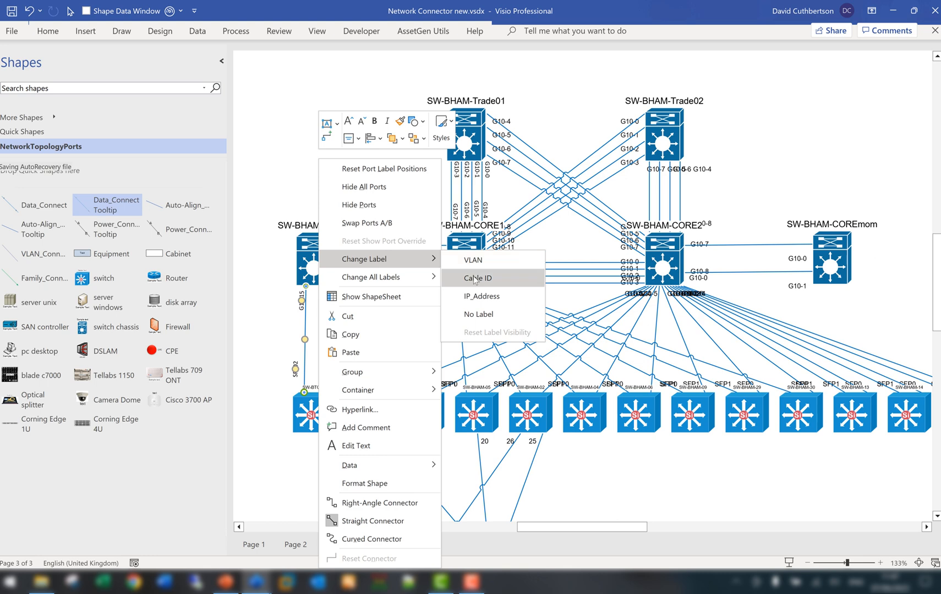
pyautogui.click(477, 278)
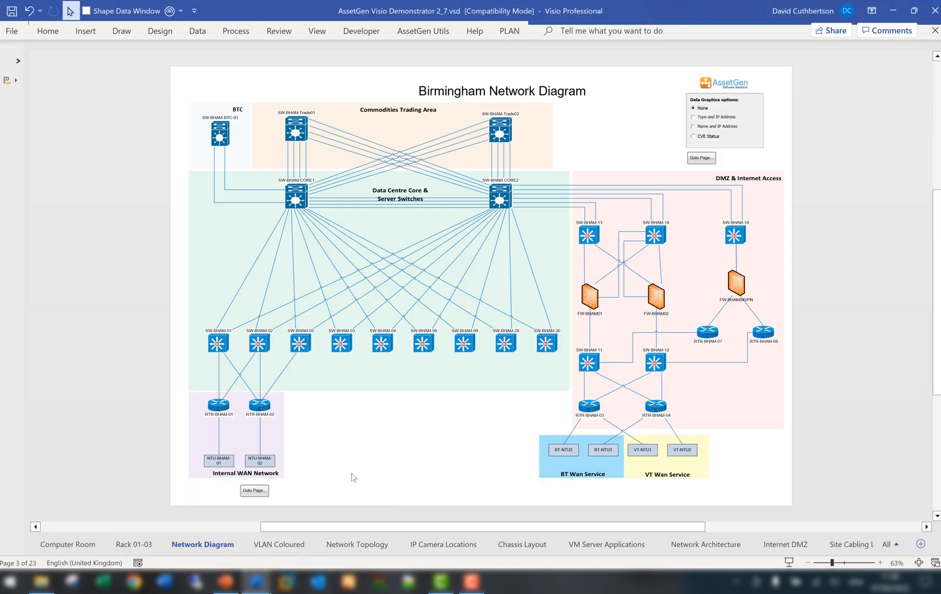
pyautogui.moveTo(407, 305)
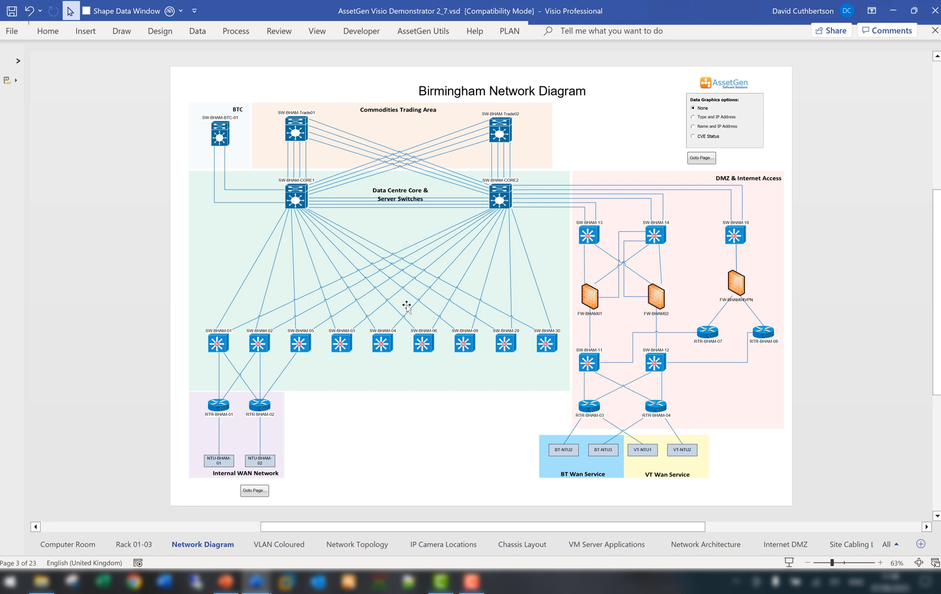
pyautogui.rightClick(499, 197)
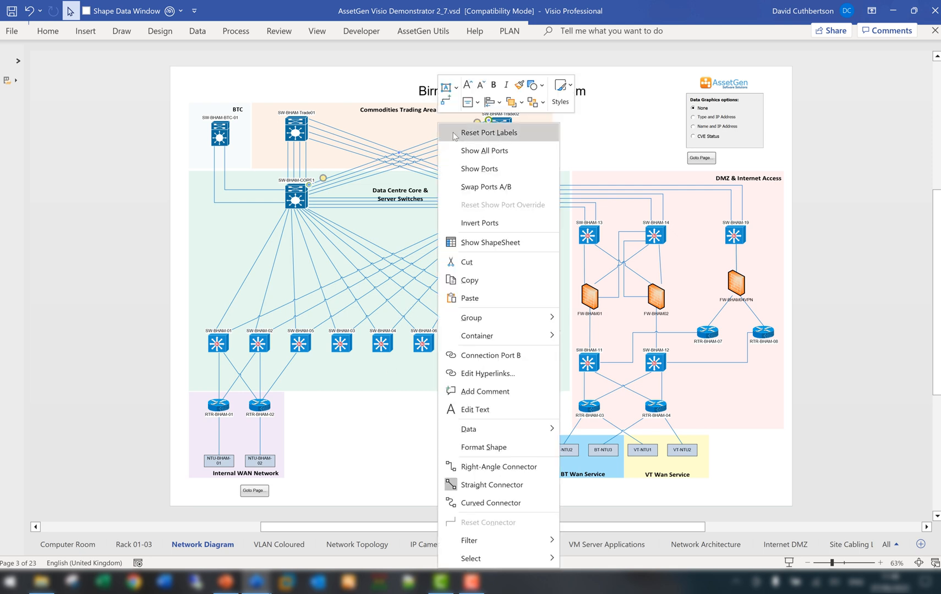
pyautogui.click(479, 169)
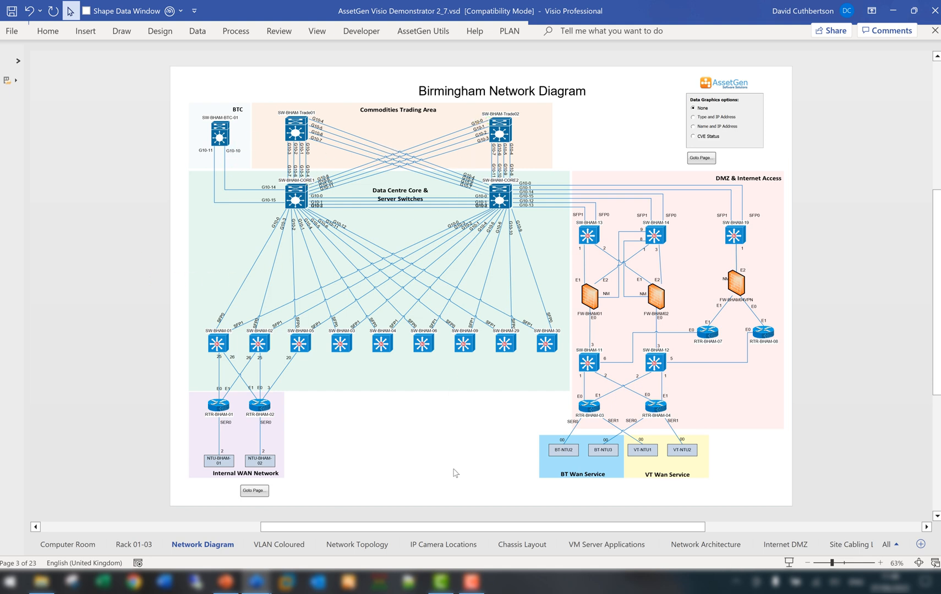
pyautogui.moveTo(618, 118)
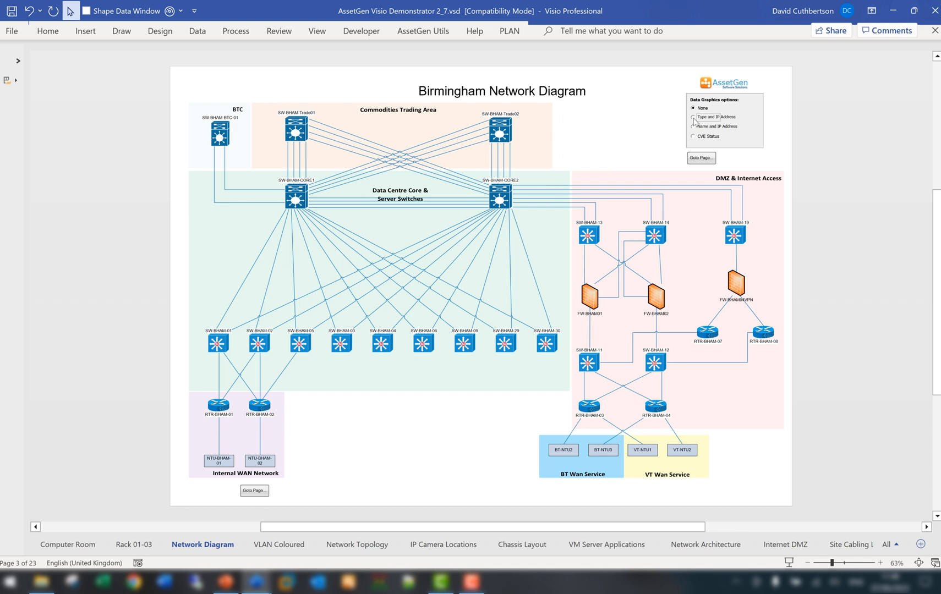
pyautogui.click(694, 117)
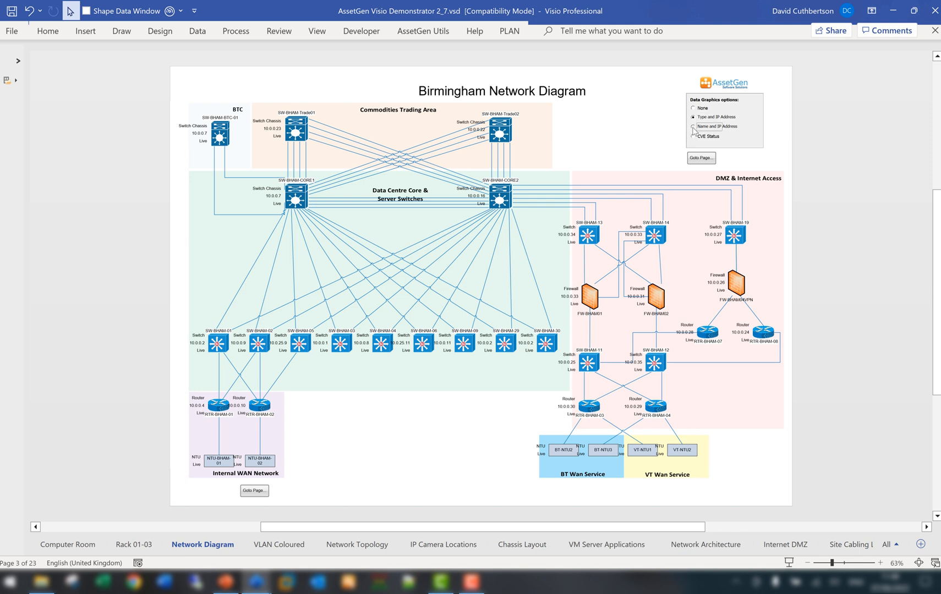
pyautogui.click(695, 126)
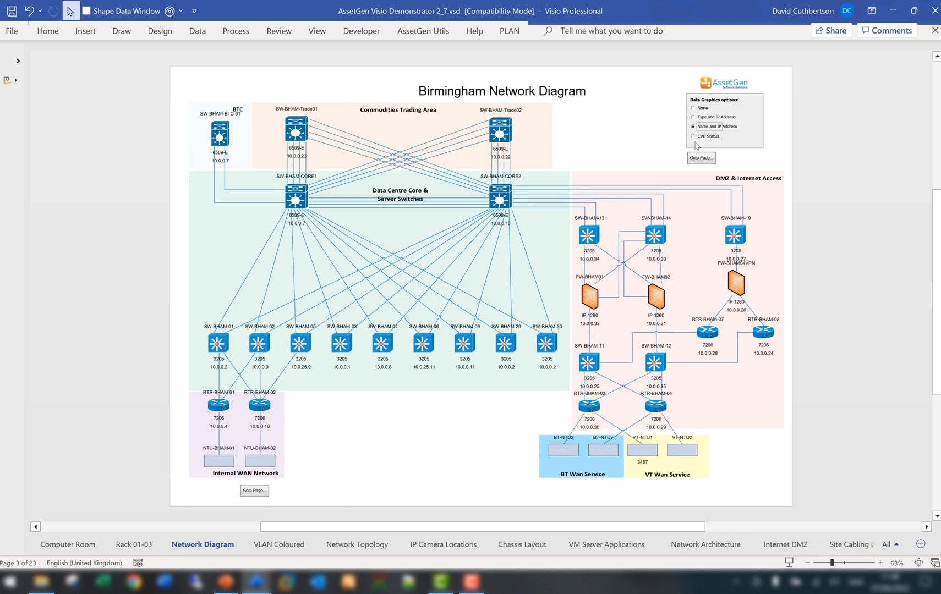
pyautogui.click(695, 137)
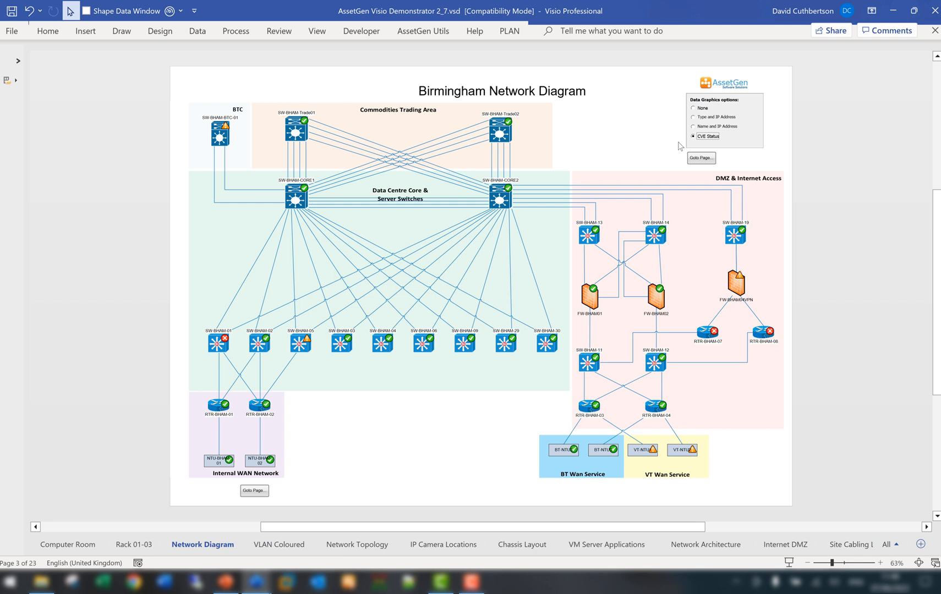
pyautogui.moveTo(694, 112)
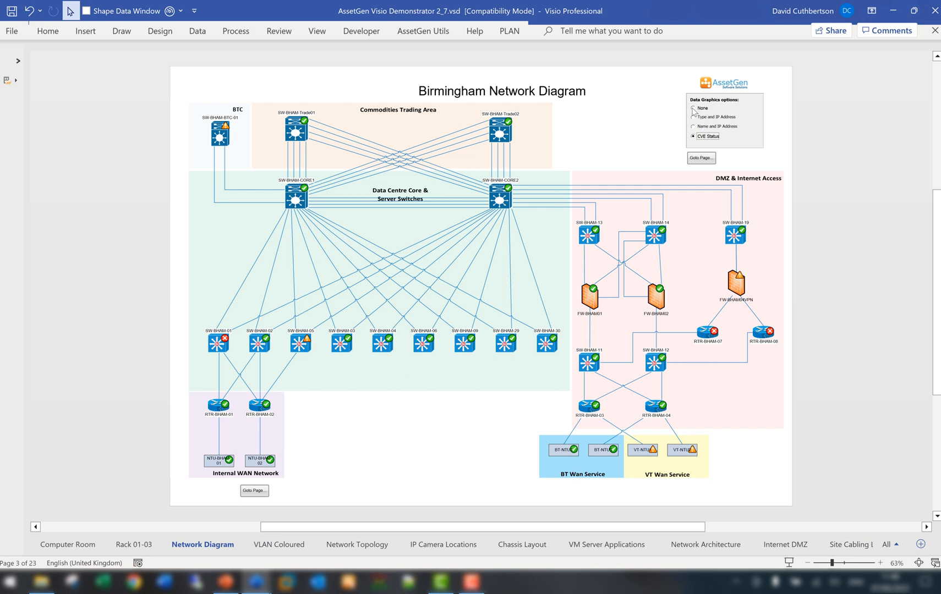
pyautogui.click(694, 108)
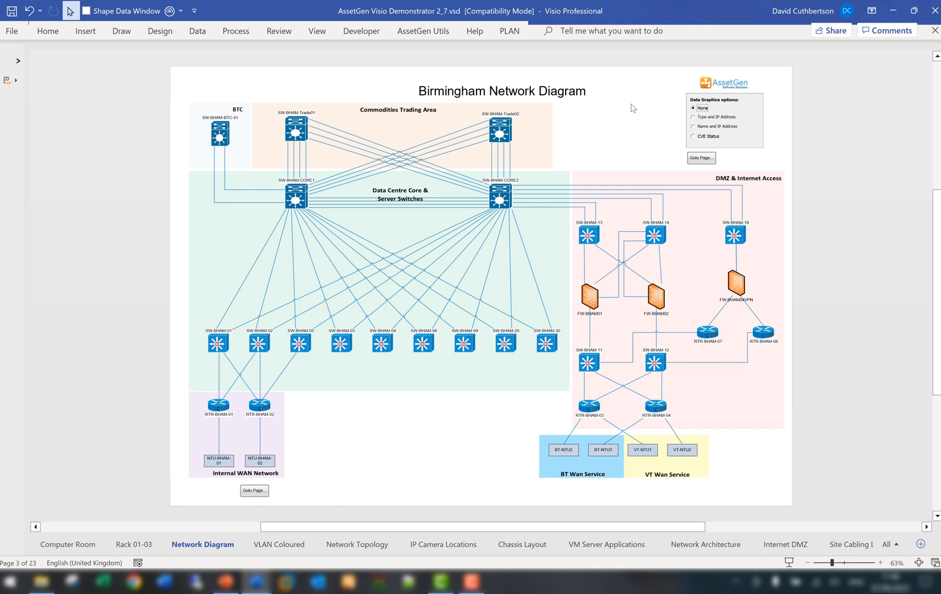